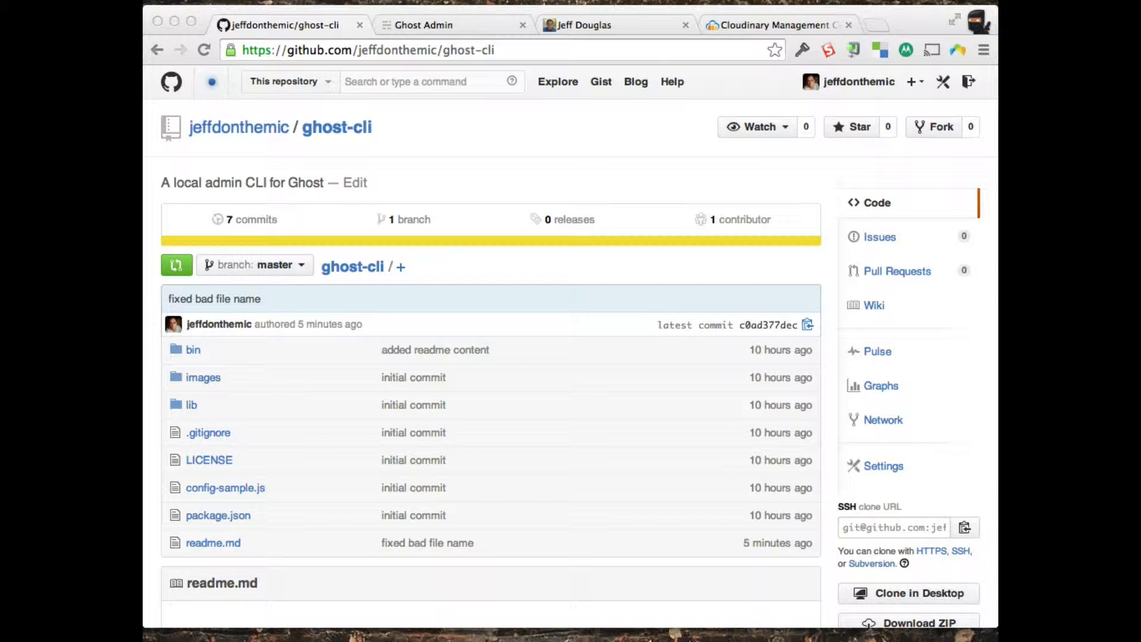
# Clone jeffdonthemic/ghost-cli from GitHub, move into ghost-cli and run npm install
pyautogui.scroll(-3)
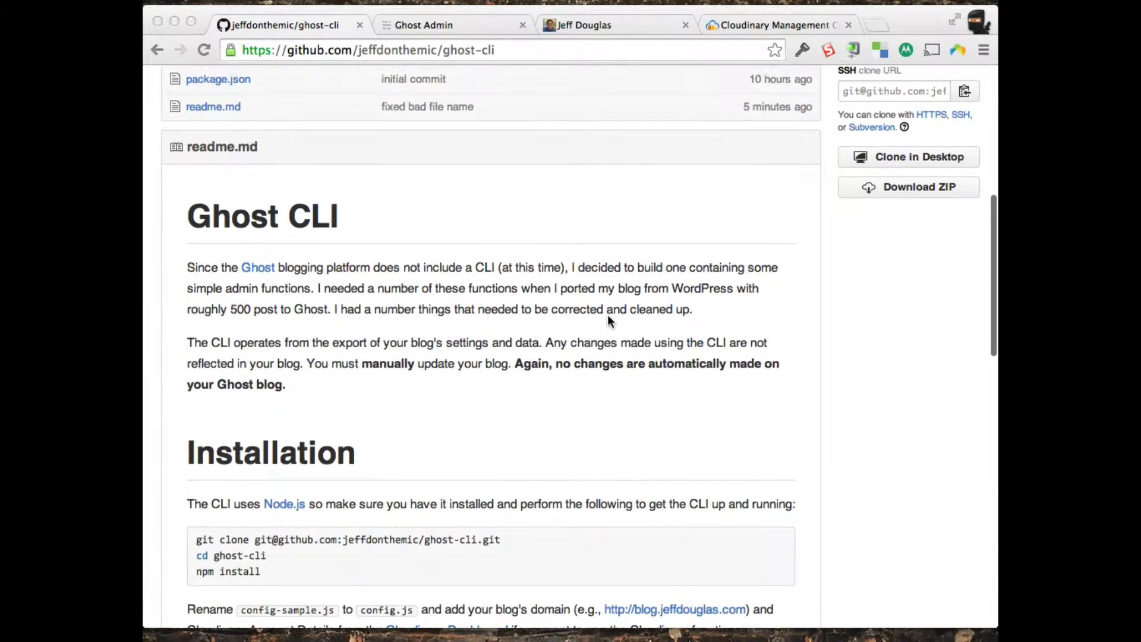
pyautogui.scroll(-3)
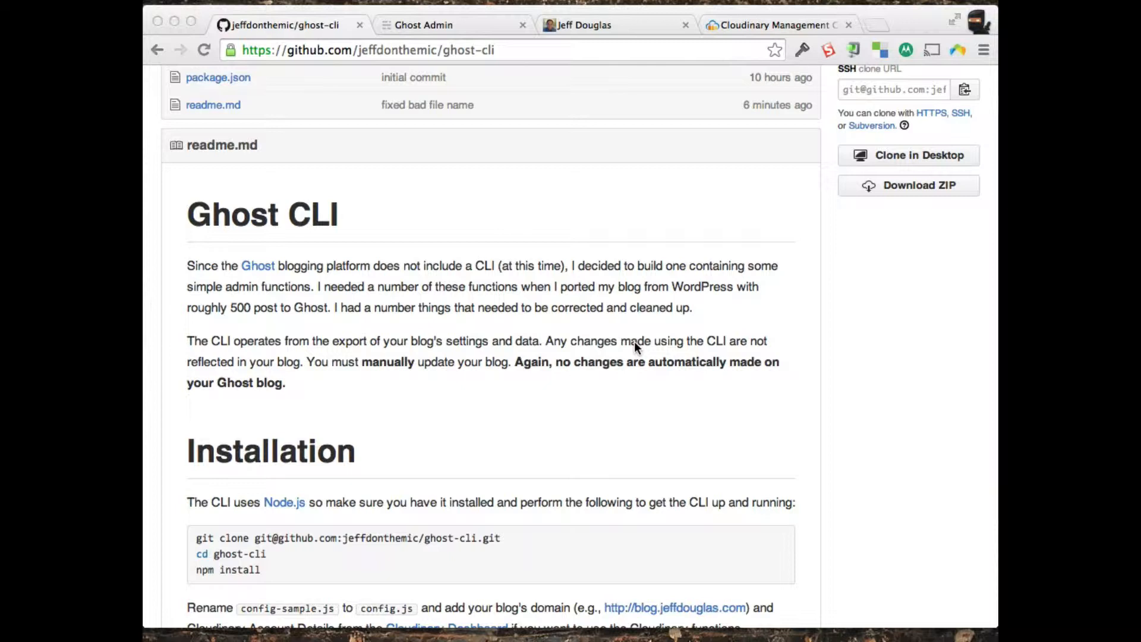
pyautogui.scroll(-3)
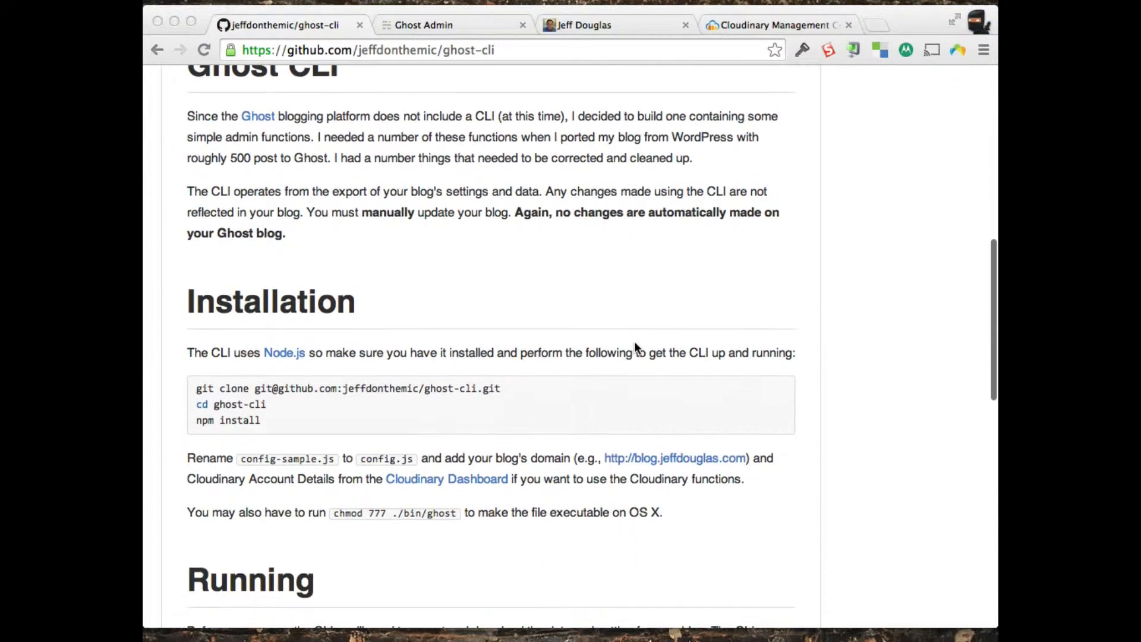
pyautogui.scroll(-3)
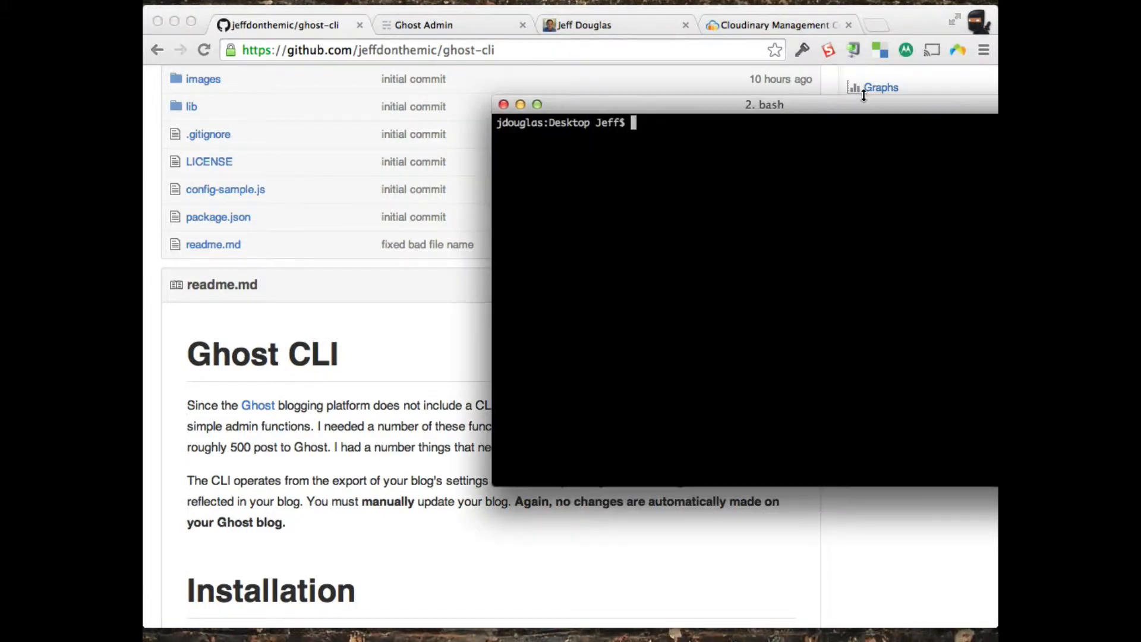
pyautogui.write('git clone git@github.com:jeffdonthemic/ghost-cli.git')
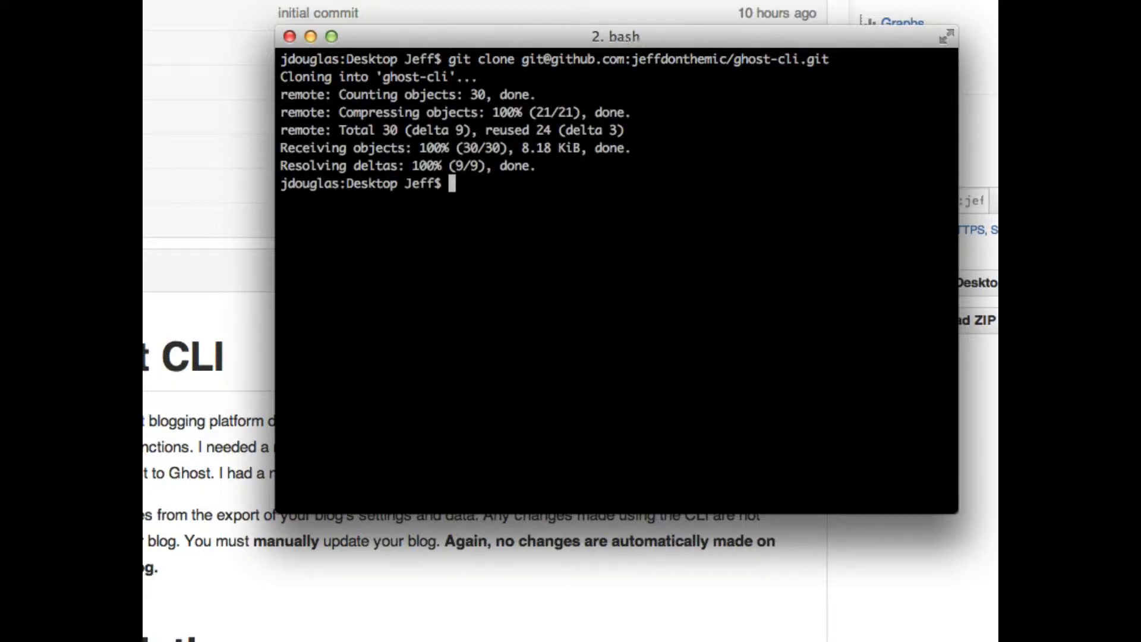
pyautogui.write('cd ghost-cli')
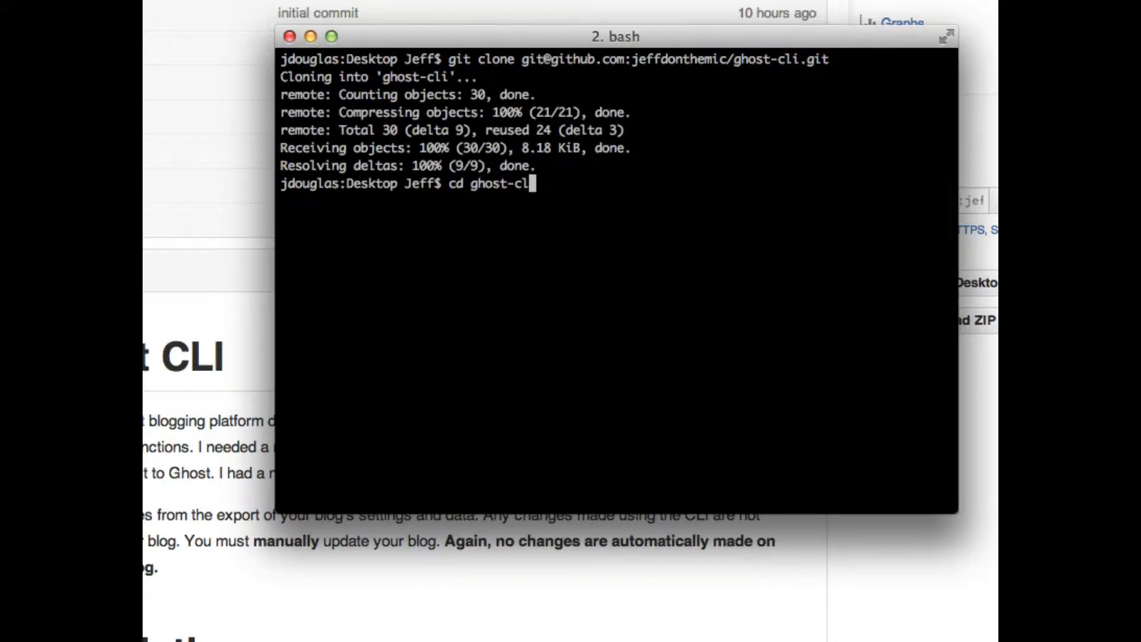
pyautogui.write('npm in')
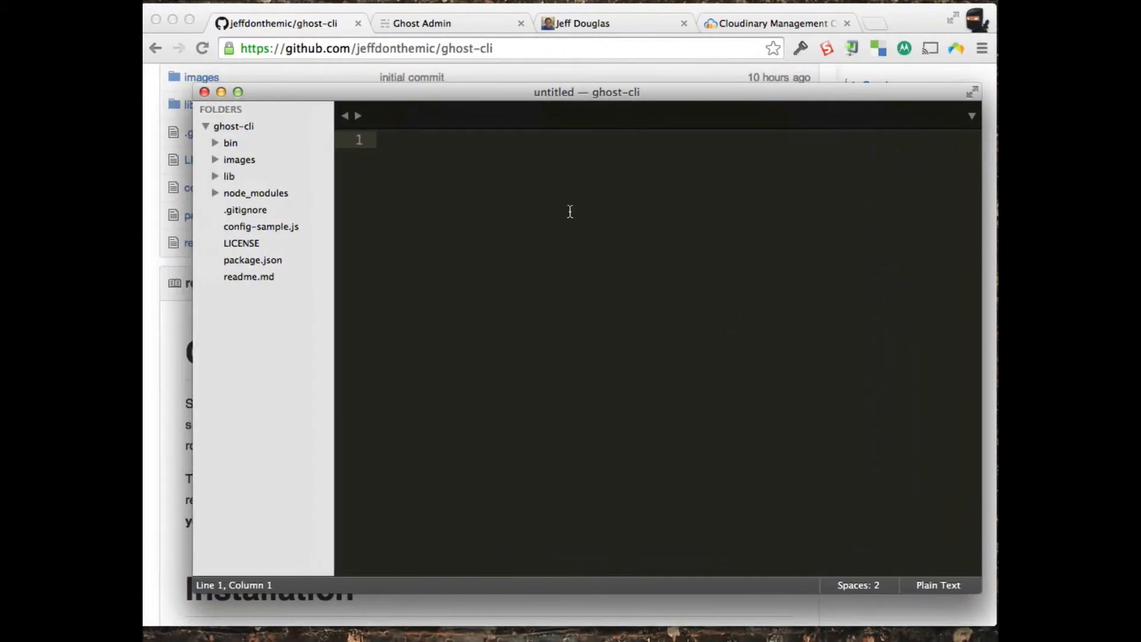
# Load config-sample.js and select the blog URL placeholder to replace it
pyautogui.click(260, 226)
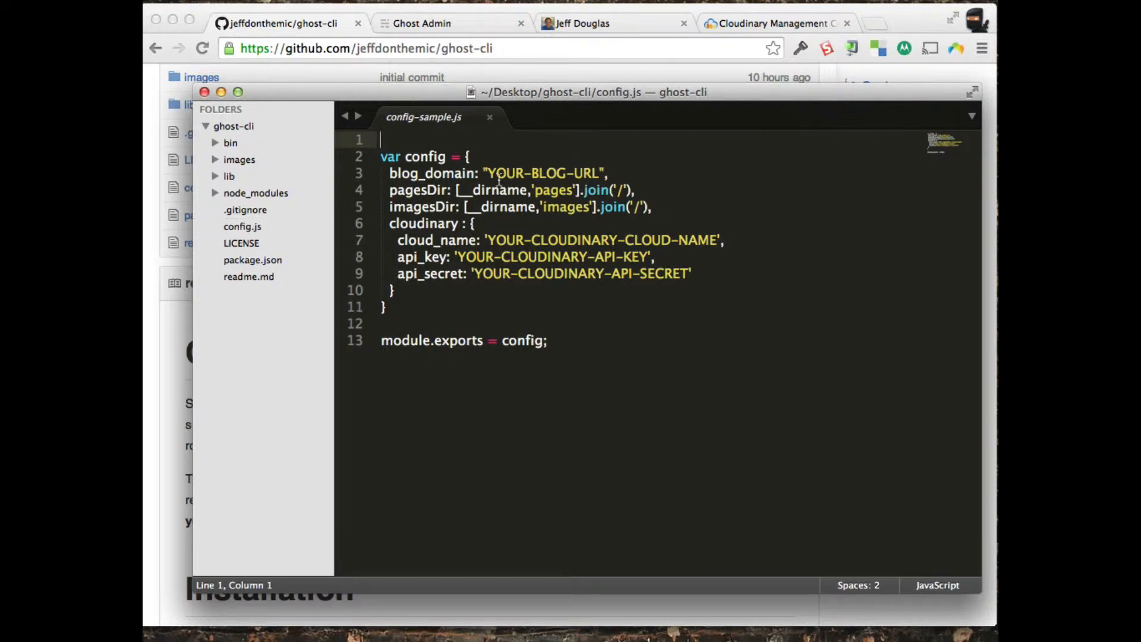
pyautogui.doubleClick(542, 174)
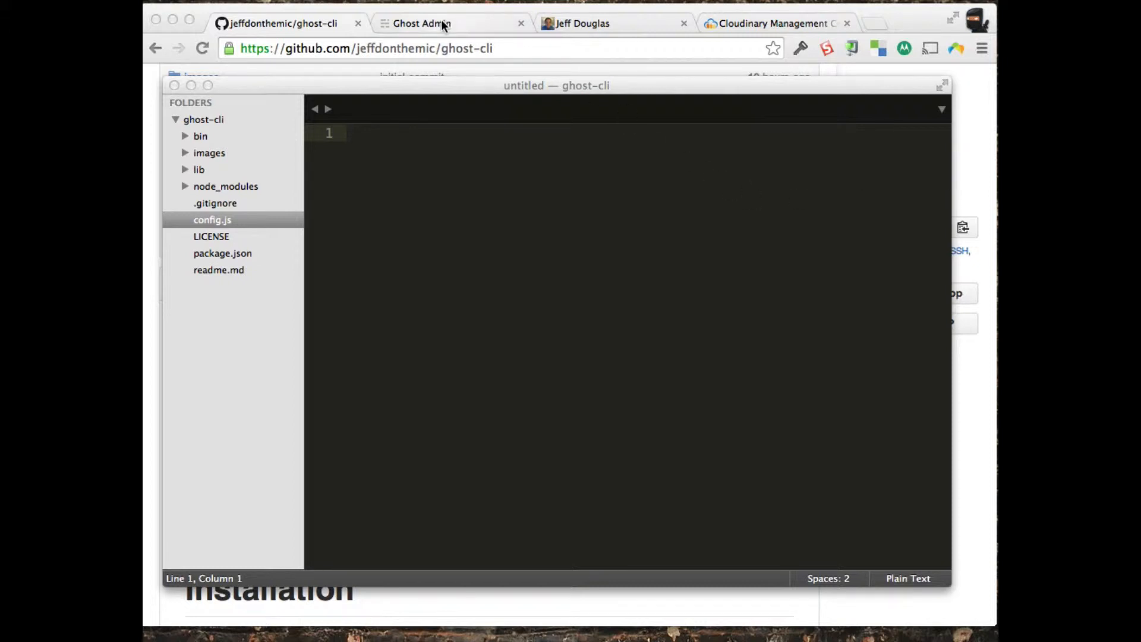
# Export the blog data from Ghost Admin's /ghost/debug page as GhostData.json
pyautogui.click(421, 23)
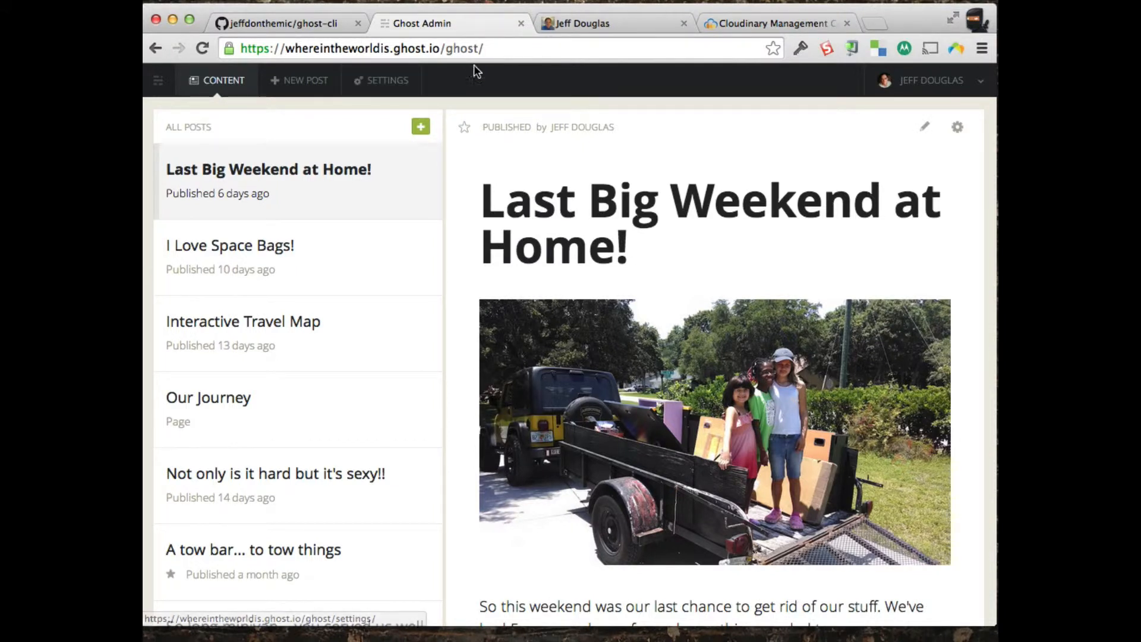
pyautogui.write('debug/')
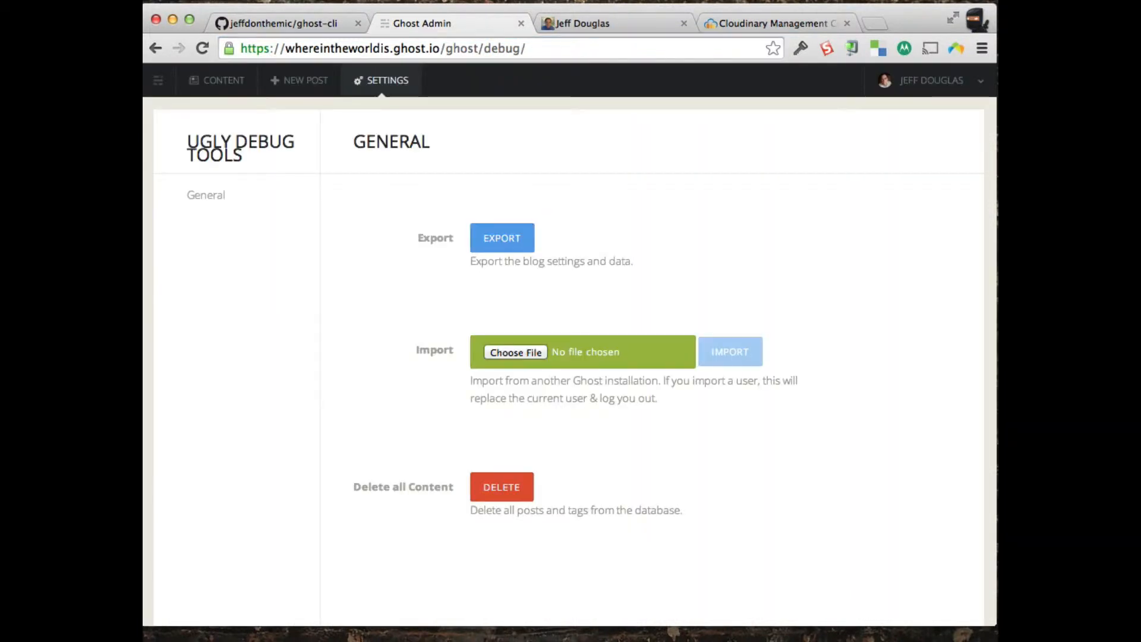
pyautogui.click(502, 237)
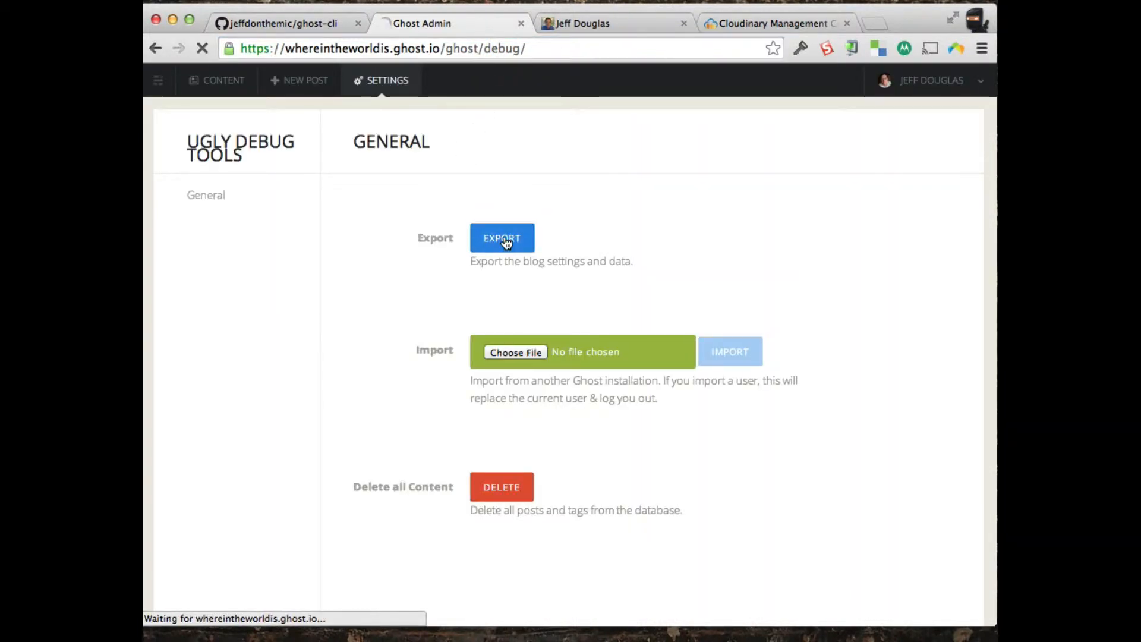
pyautogui.click(502, 238)
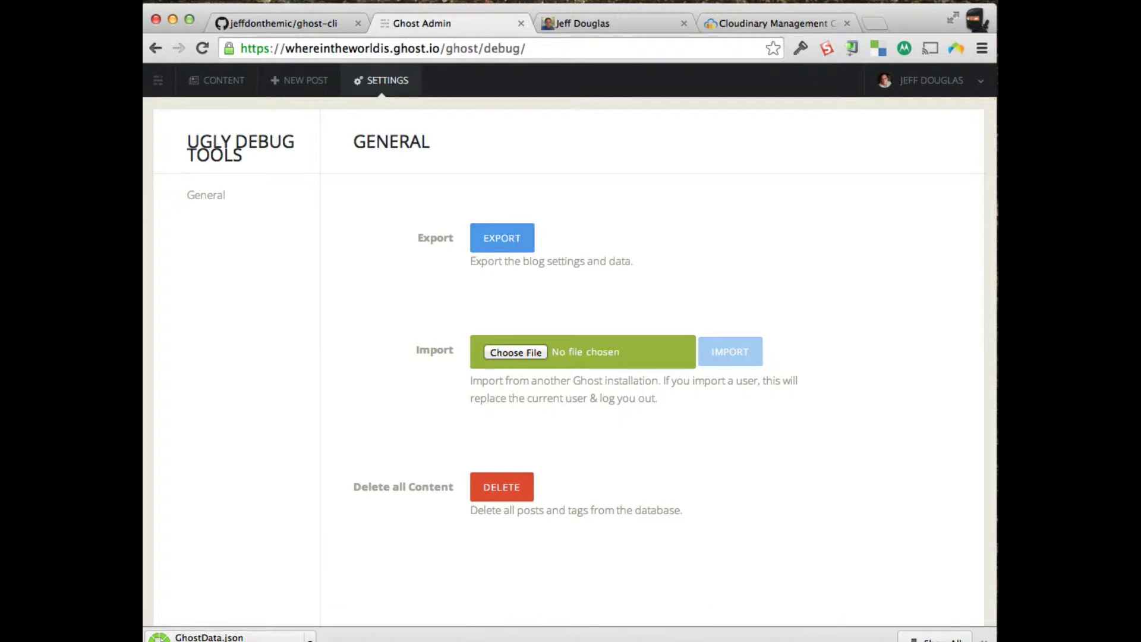
pyautogui.moveTo(542, 154)
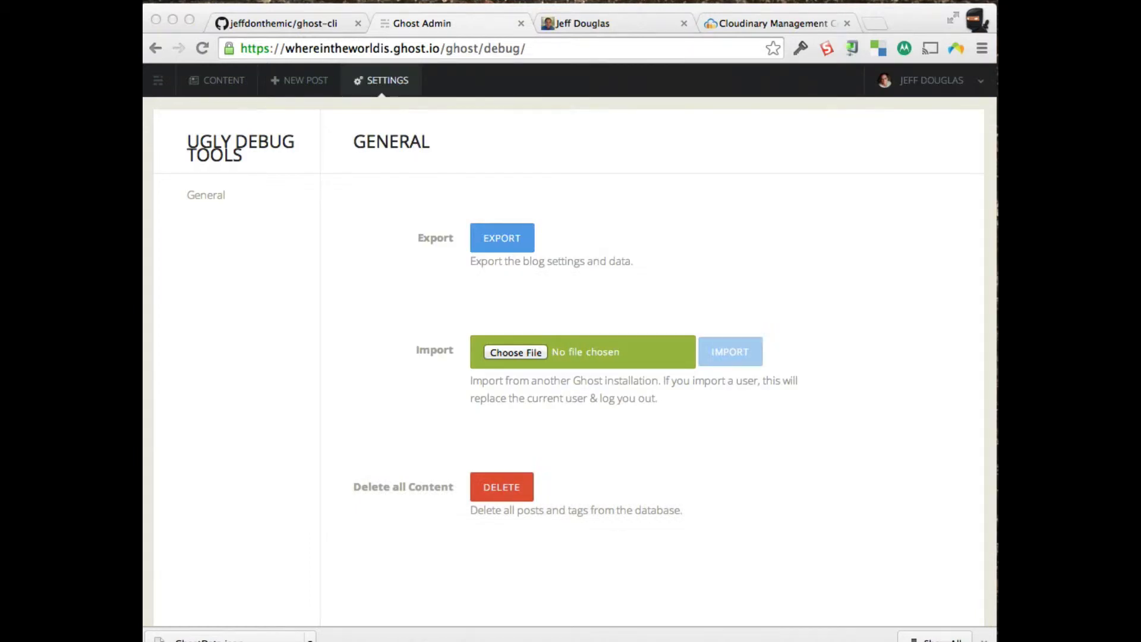
pyautogui.click(515, 352)
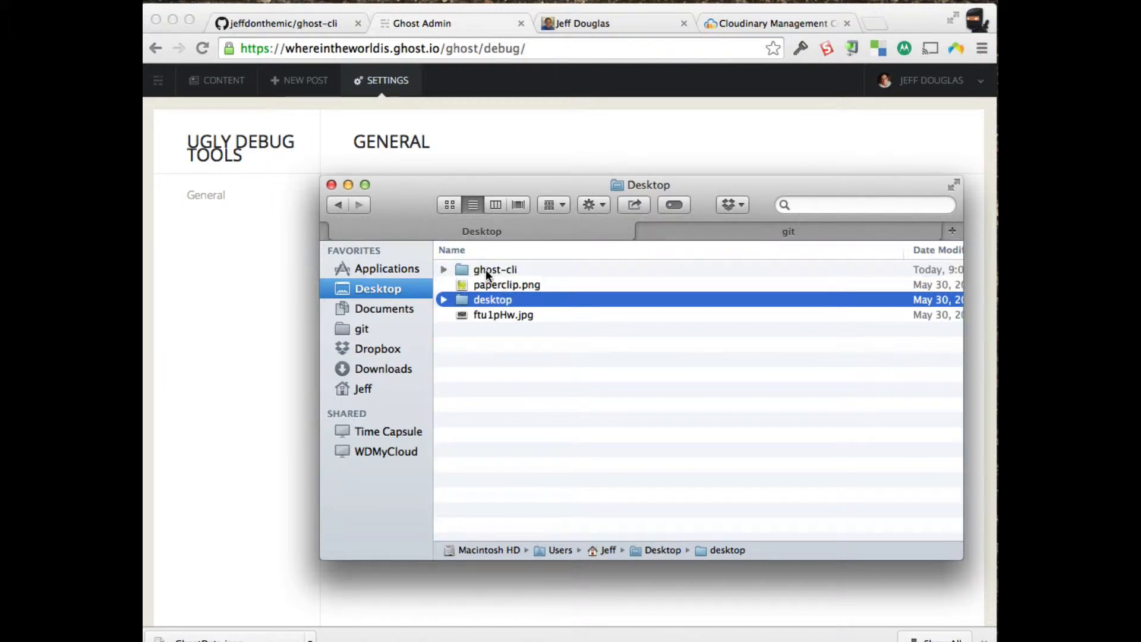
# Open the ghost-cli folder on the Desktop and select the exported GhostData.json
pyautogui.doubleClick(494, 270)
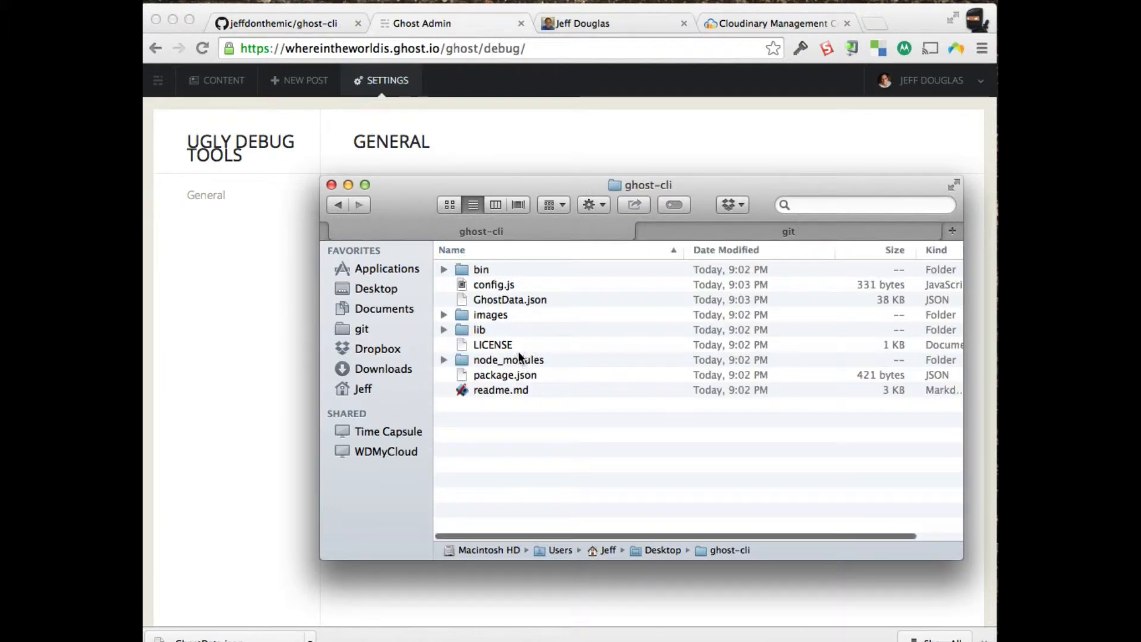
pyautogui.click(510, 299)
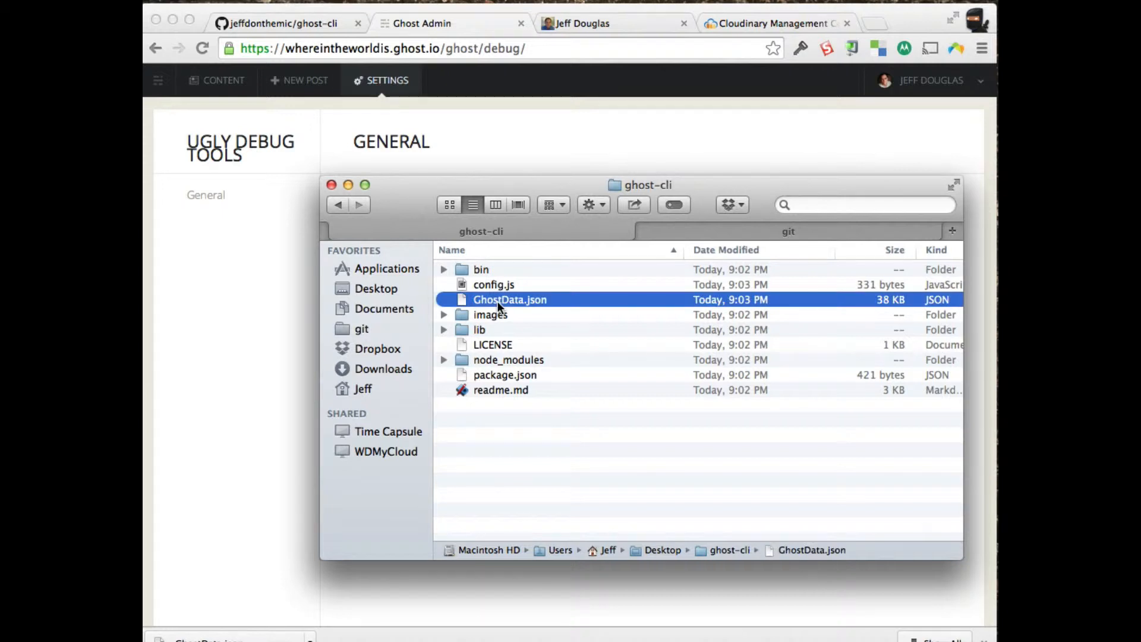
pyautogui.moveTo(435, 176)
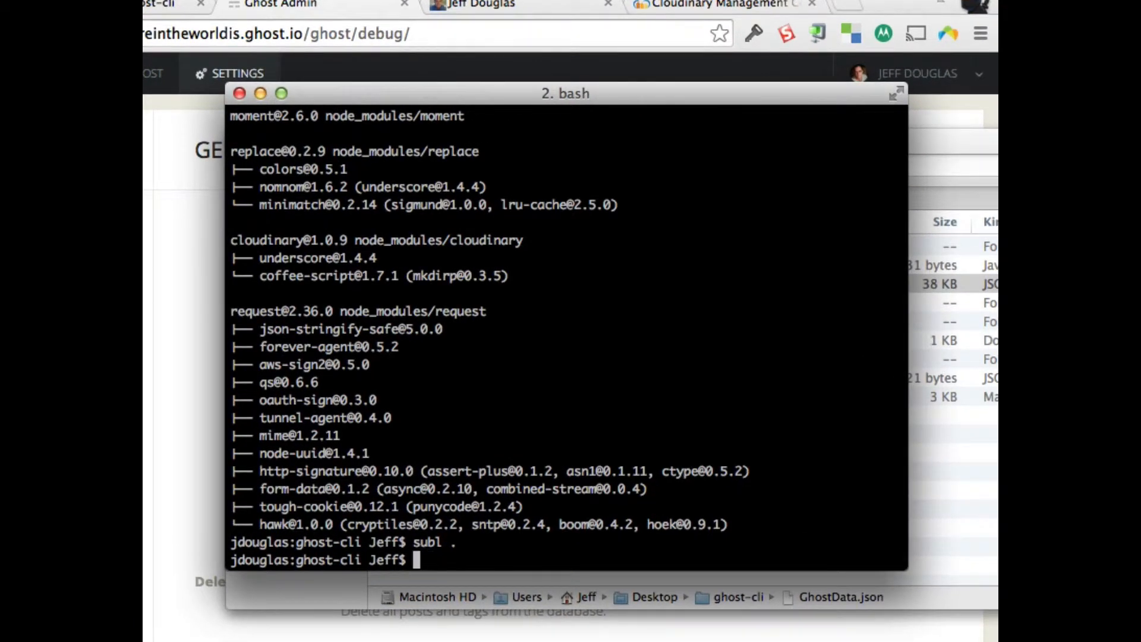
# Show the ghost CLI's command list with ./bin/ghost --help
pyautogui.write('./b')
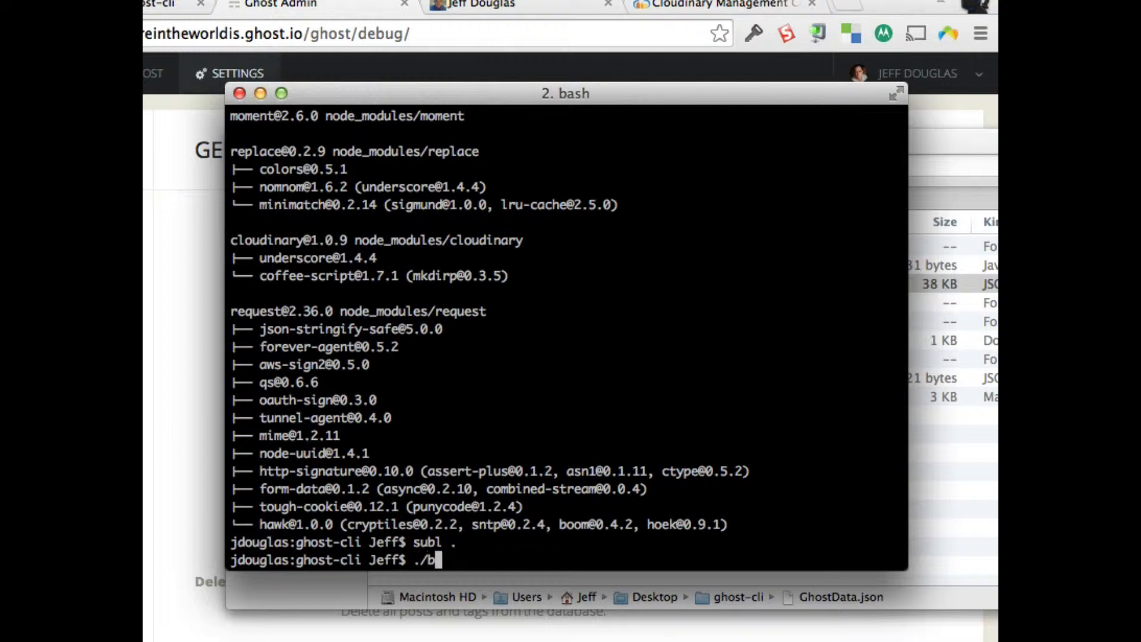
pyautogui.write('in/ghost h')
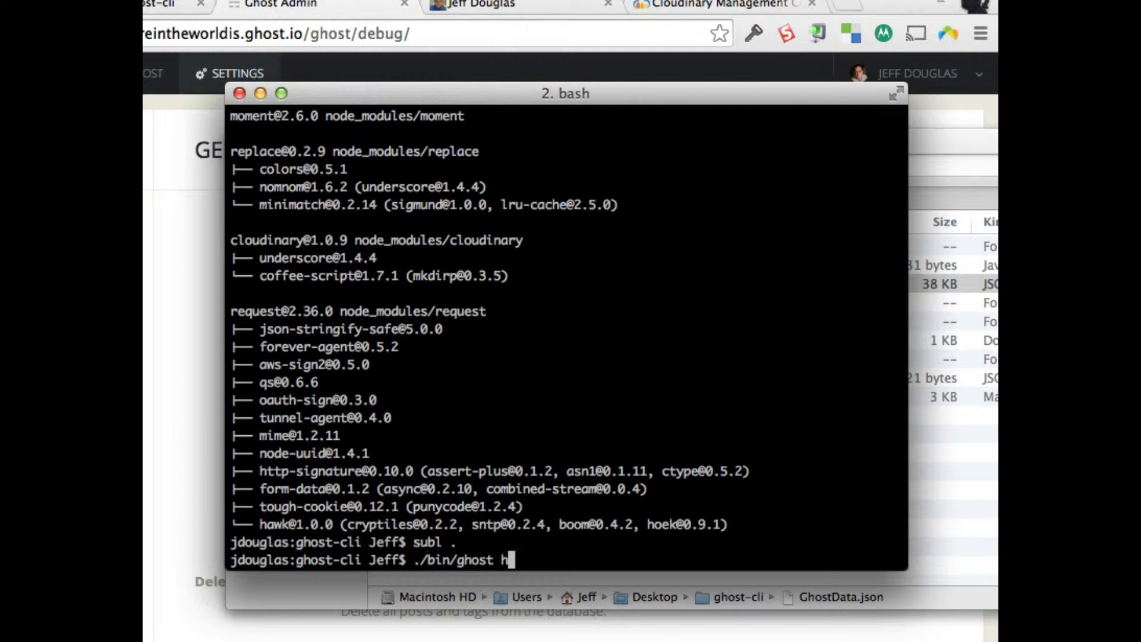
pyautogui.write('--heo')
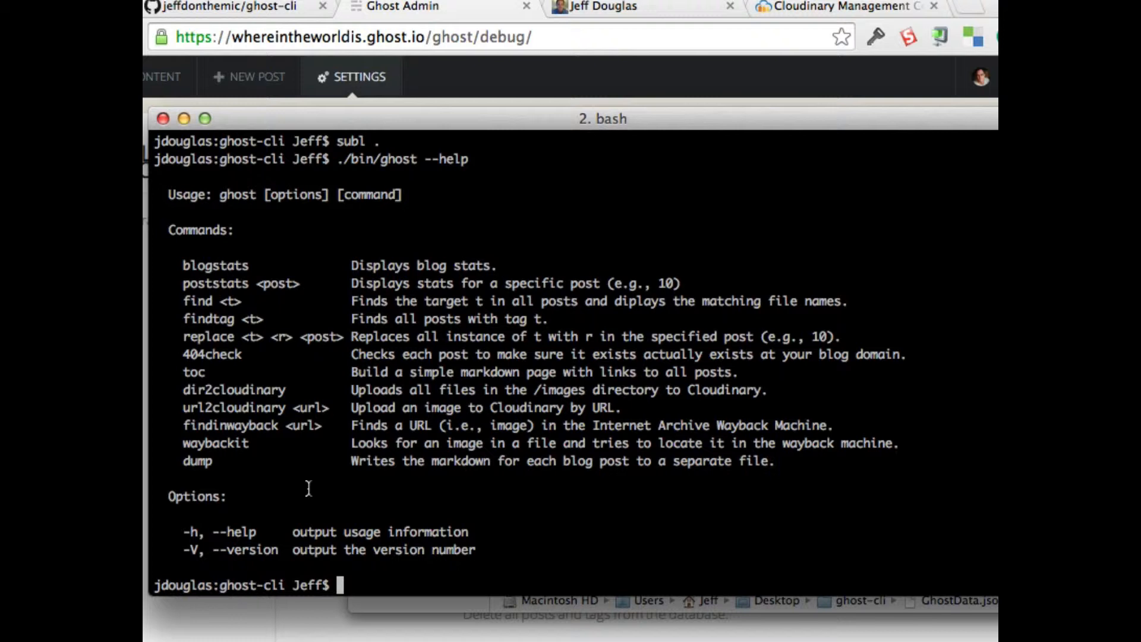
# Run ./bin/ghost dump to save each blog post as a markdown file in pages
pyautogui.write('./bin/ghost -')
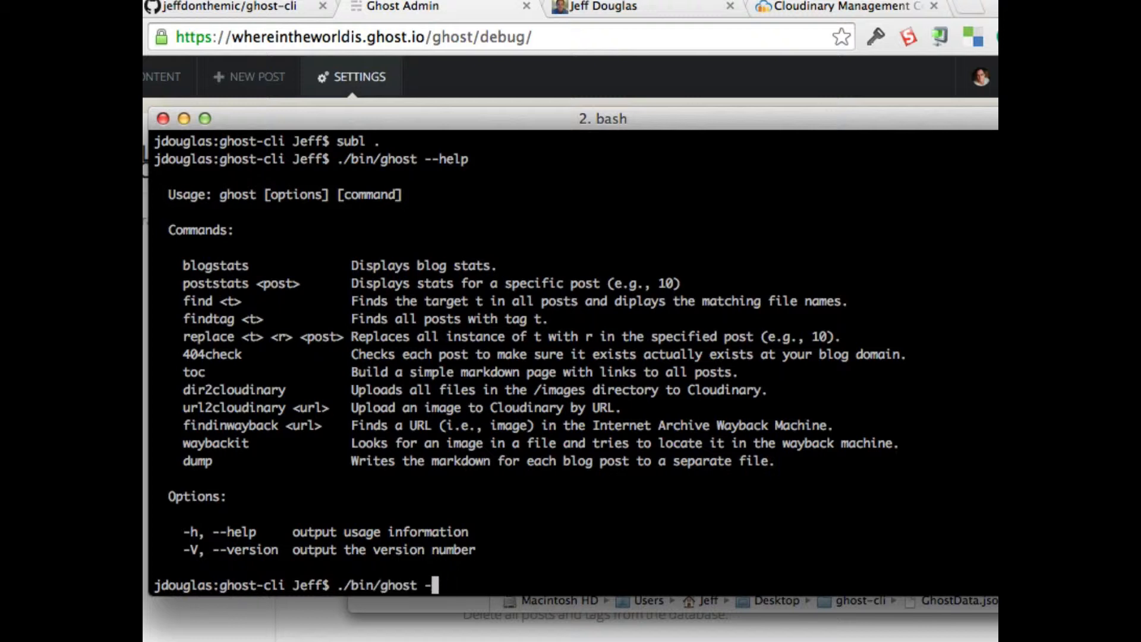
pyautogui.write('dump')
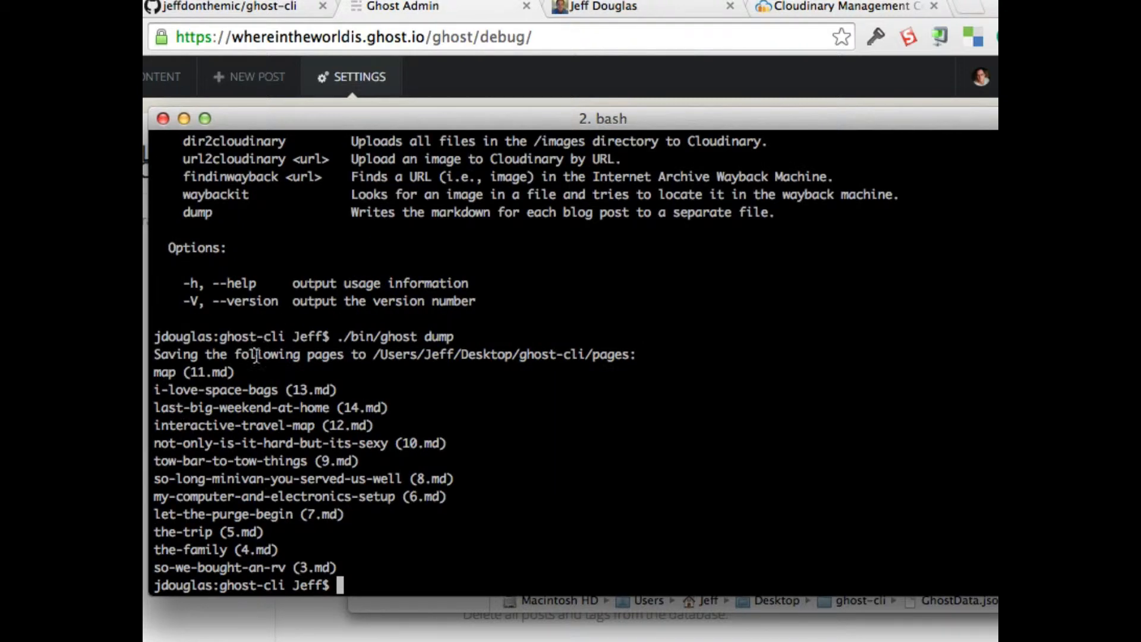
pyautogui.moveTo(569, 355)
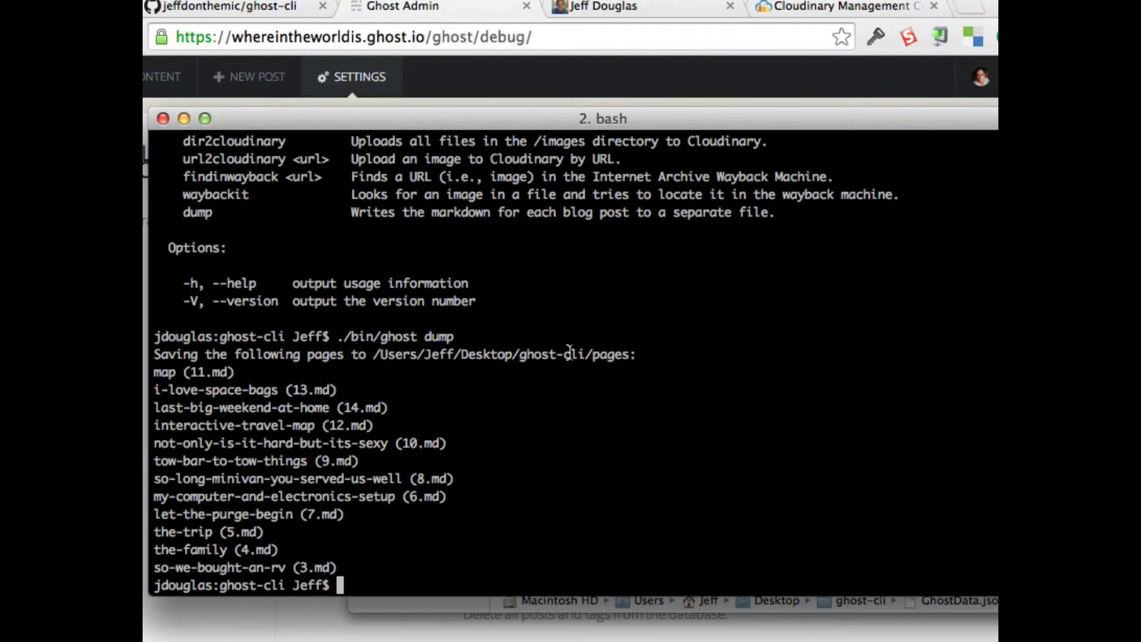
pyautogui.doubleClick(608, 354)
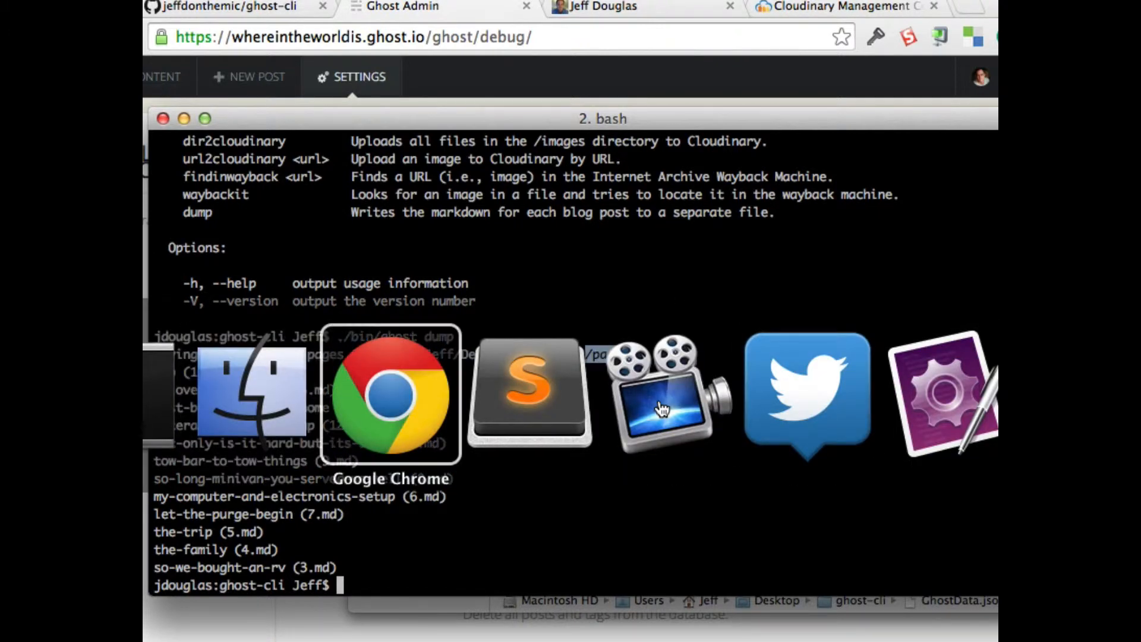
# Expand the pages folder and preview dumped posts 10.md, 14.md and another
pyautogui.click(530, 394)
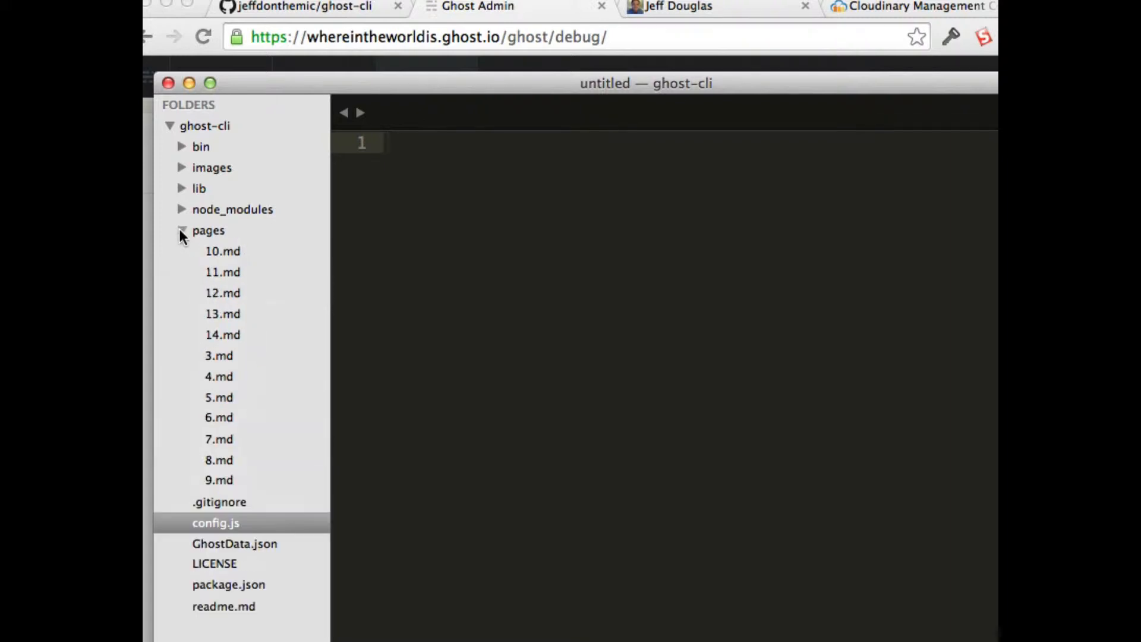
pyautogui.click(222, 251)
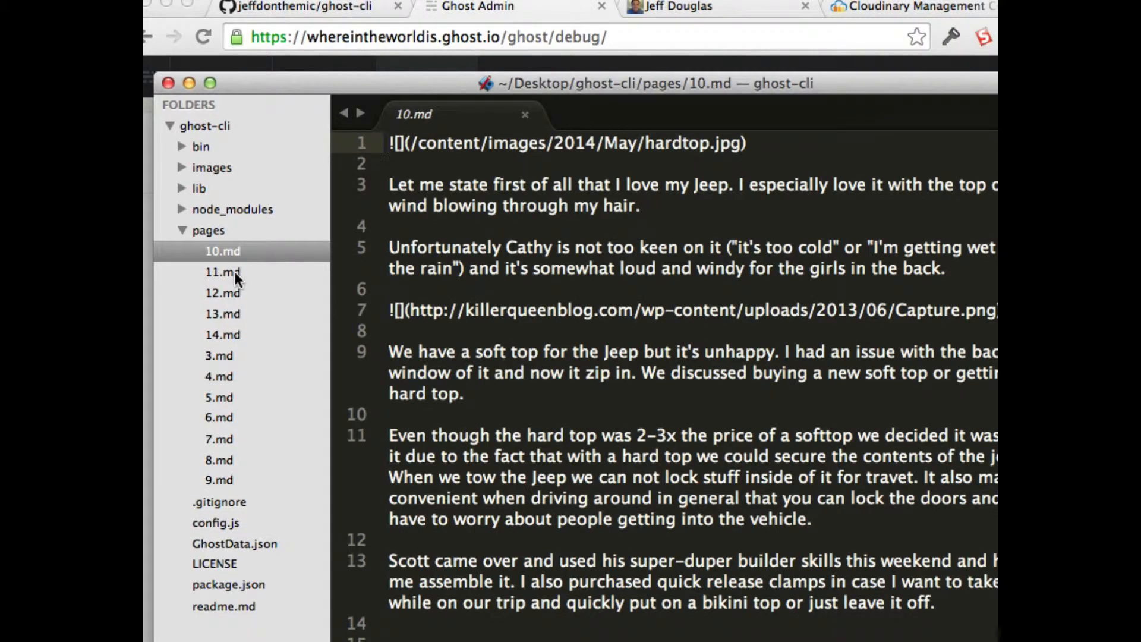
pyautogui.click(222, 335)
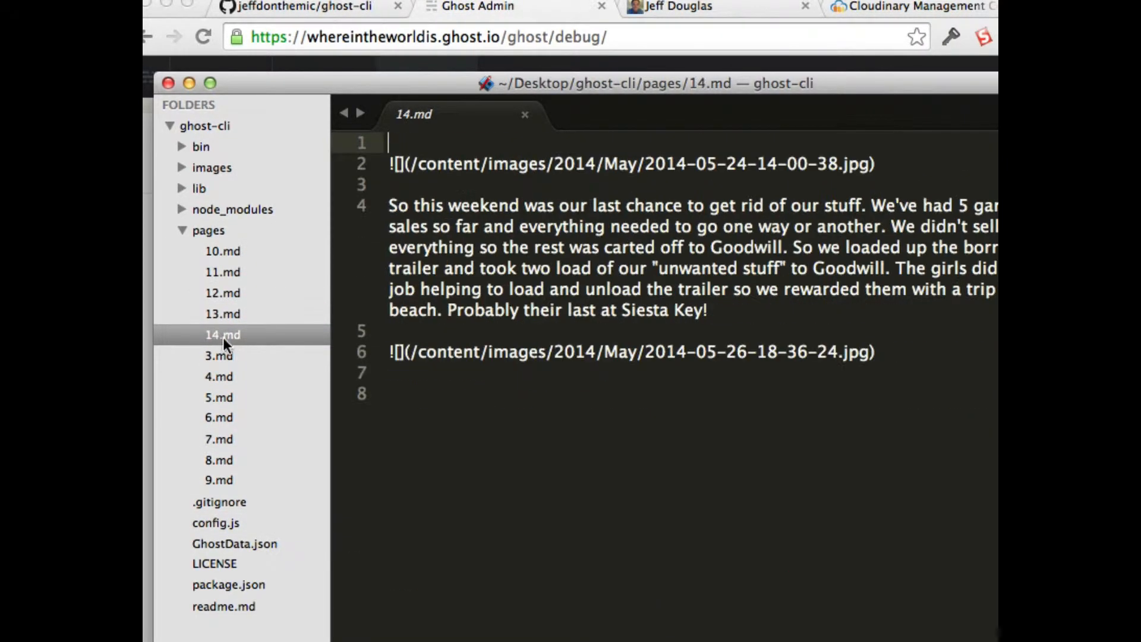
pyautogui.click(219, 377)
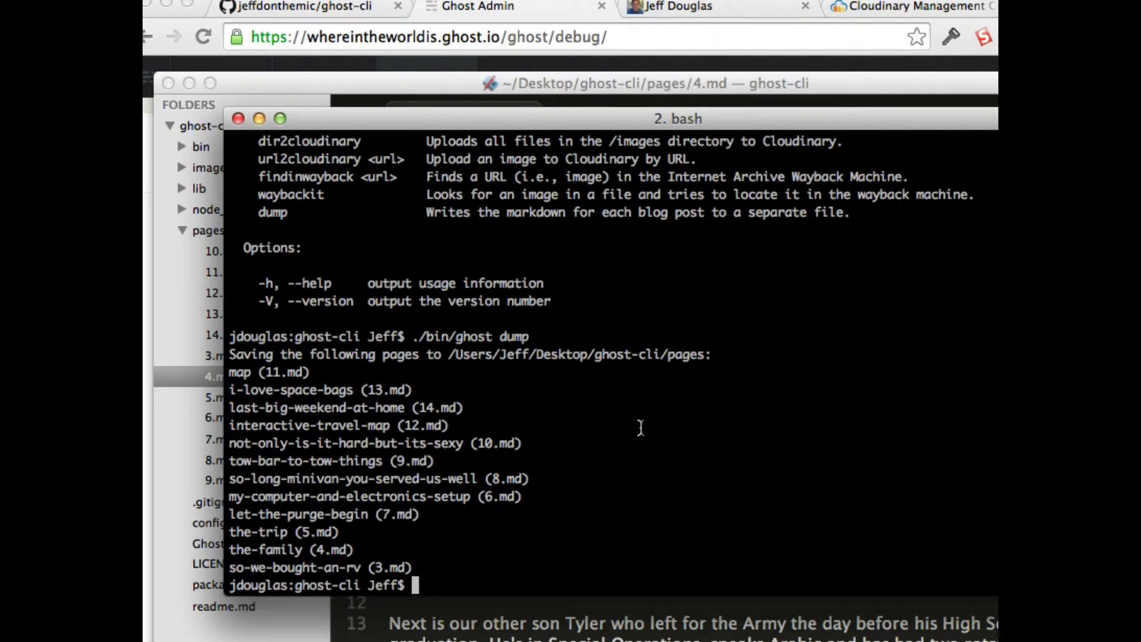
# Run ./bin/ghost blogstats to report 9 posts, 3 pages, one user, two tags, casper theme
pyautogui.write('./bin/ghost --help')
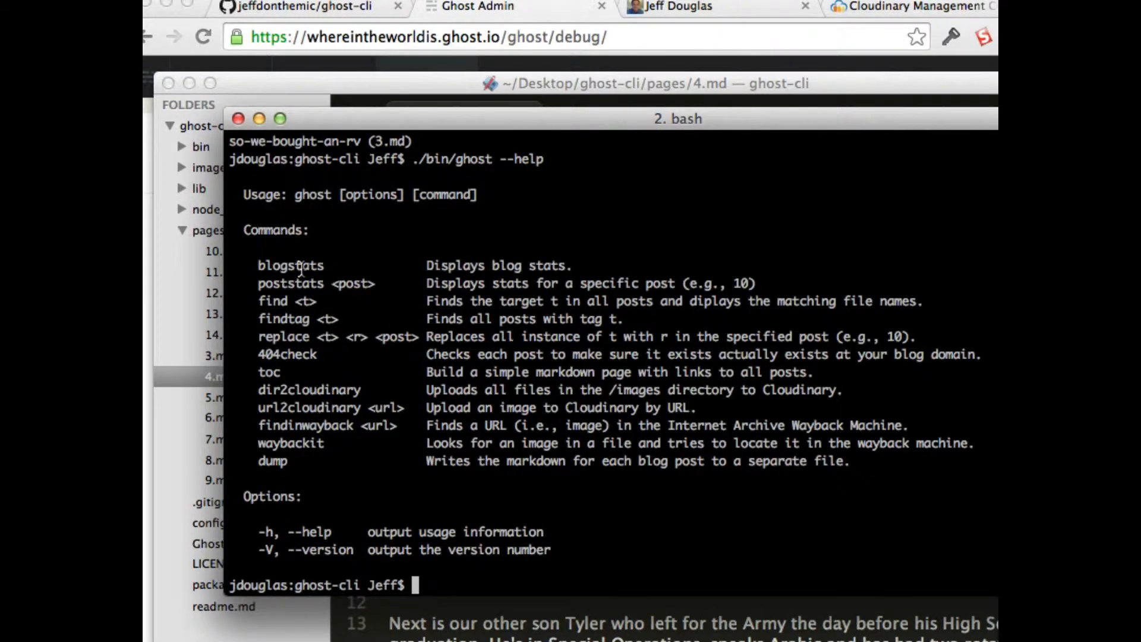
pyautogui.write('./bin/ghost --he')
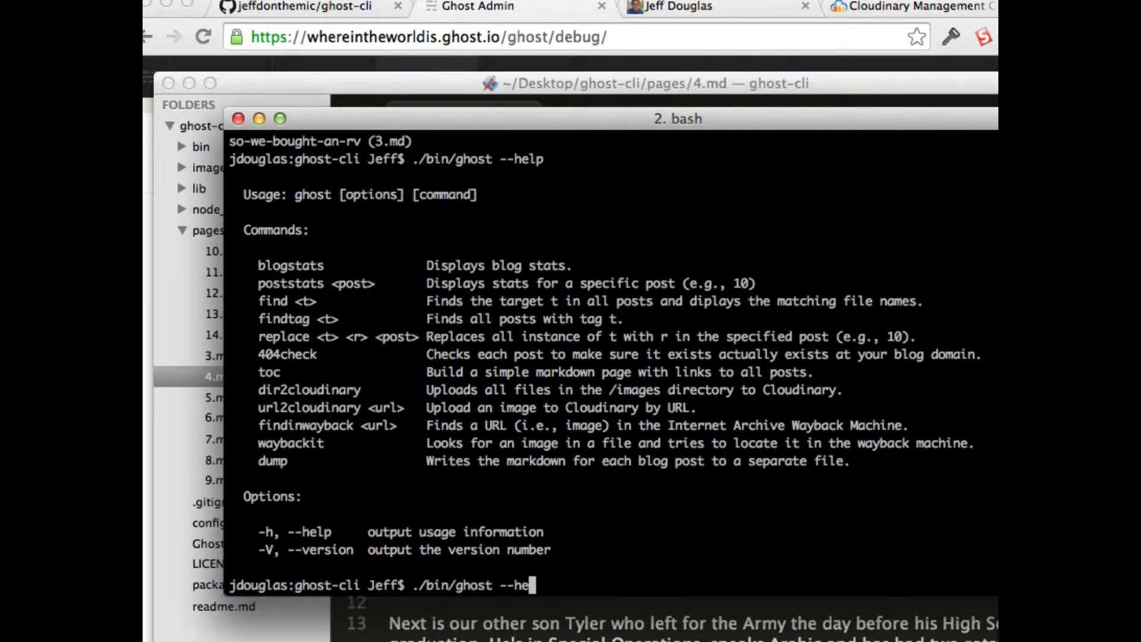
pyautogui.write('blogstats')
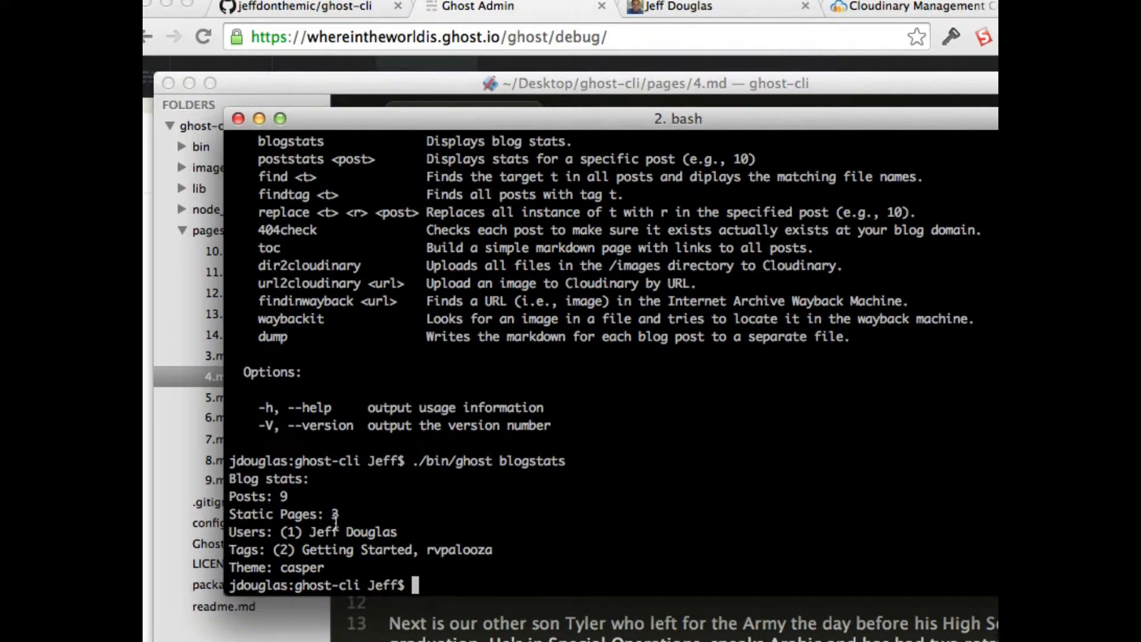
pyautogui.moveTo(273, 572)
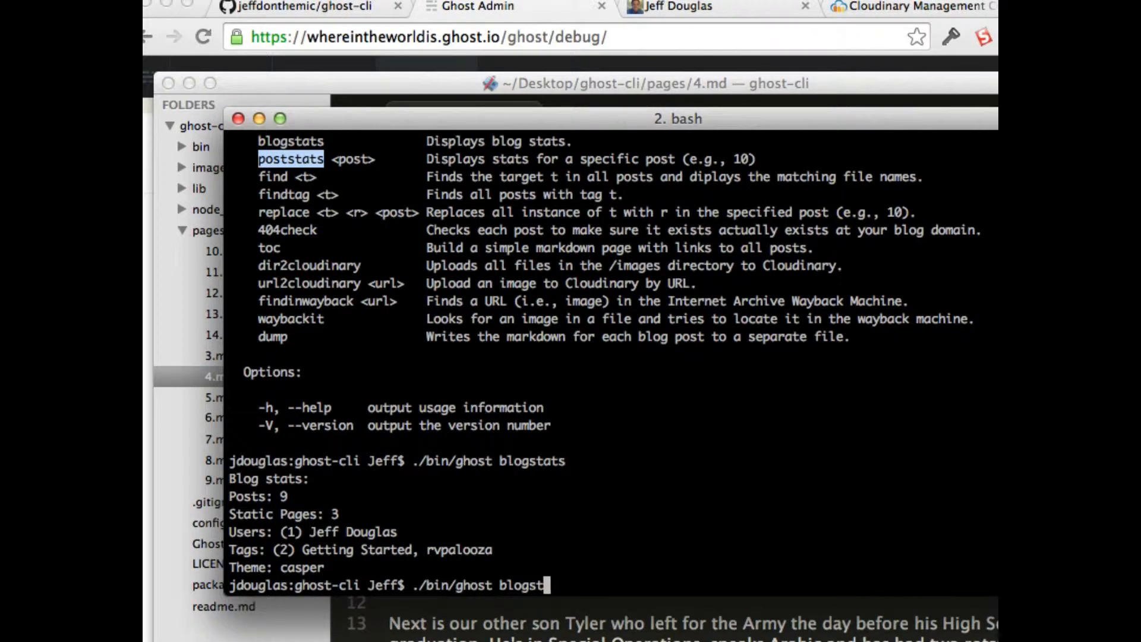
pyautogui.write('post')
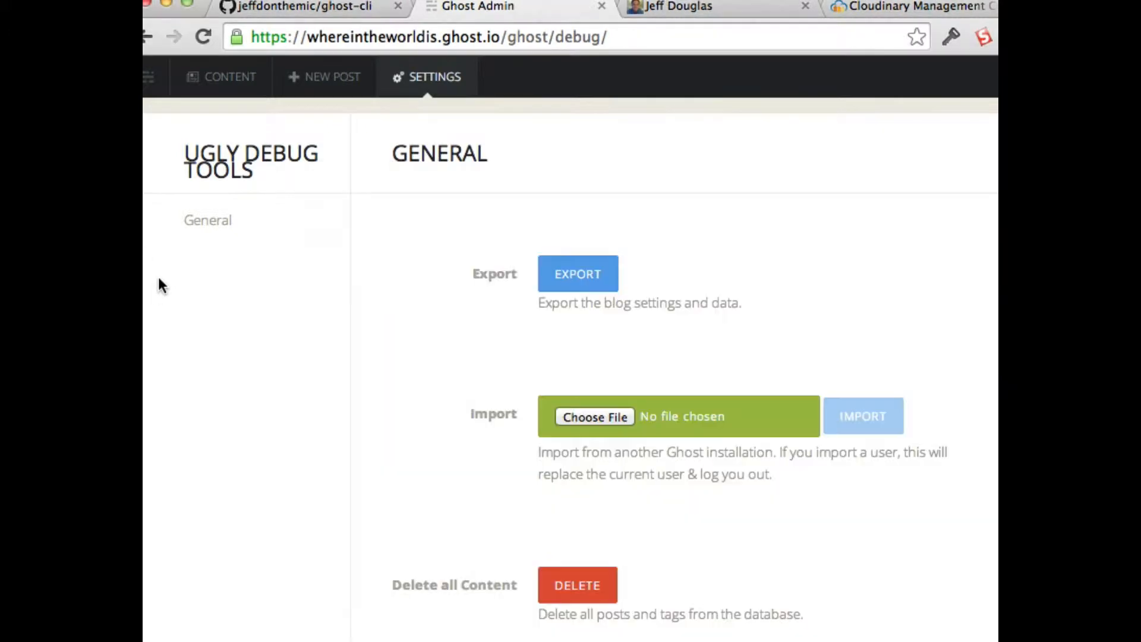
# Show the Content post list and view the Last Big Weekend at Home! post
pyautogui.click(229, 76)
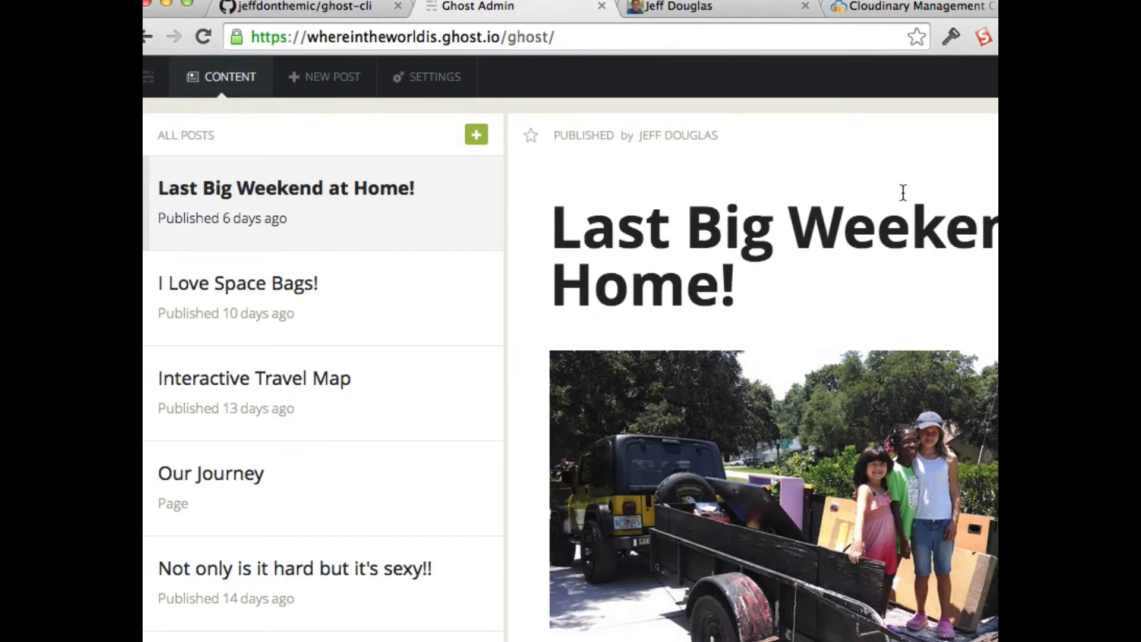
pyautogui.click(286, 188)
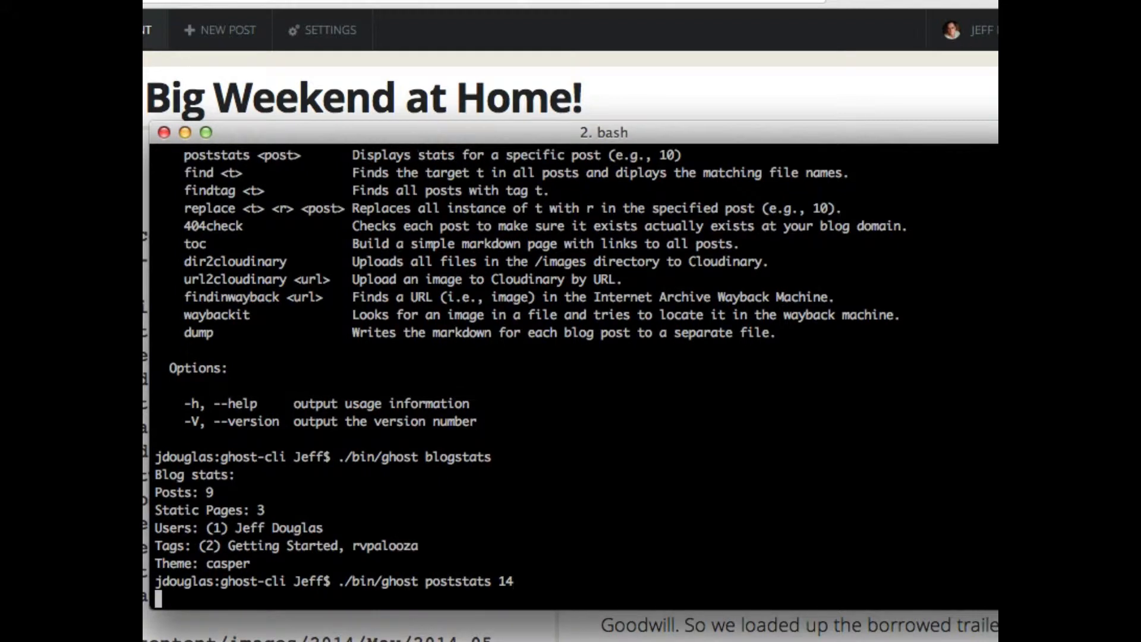
# Run ./bin/ghost poststats for posts 14 and 3 to see their details
pyautogui.press('Return')
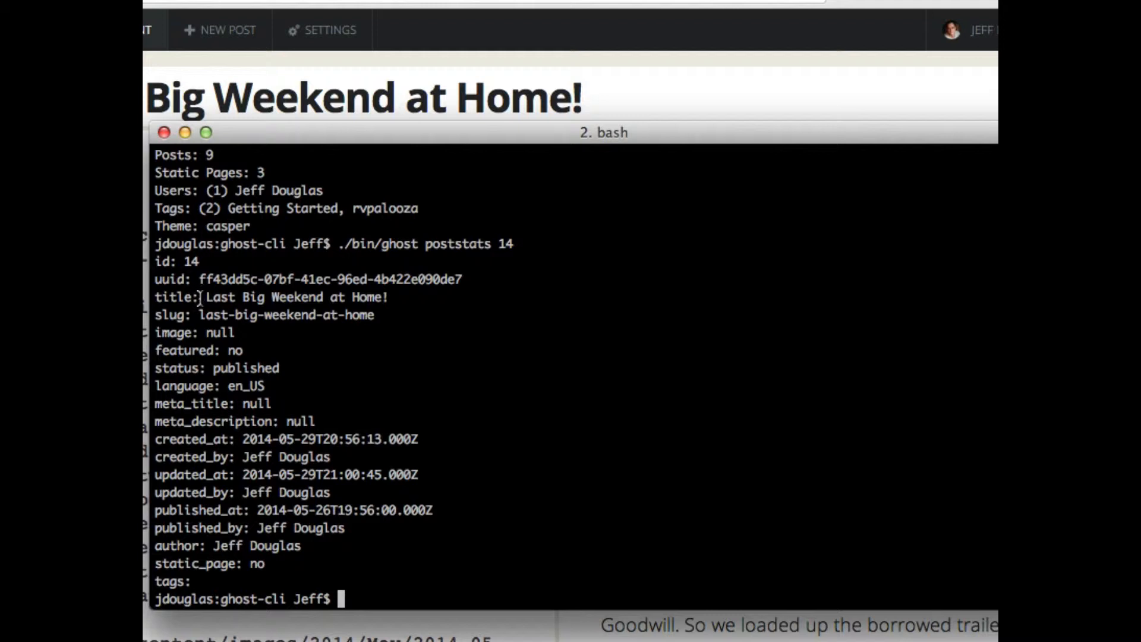
pyautogui.moveTo(251, 487)
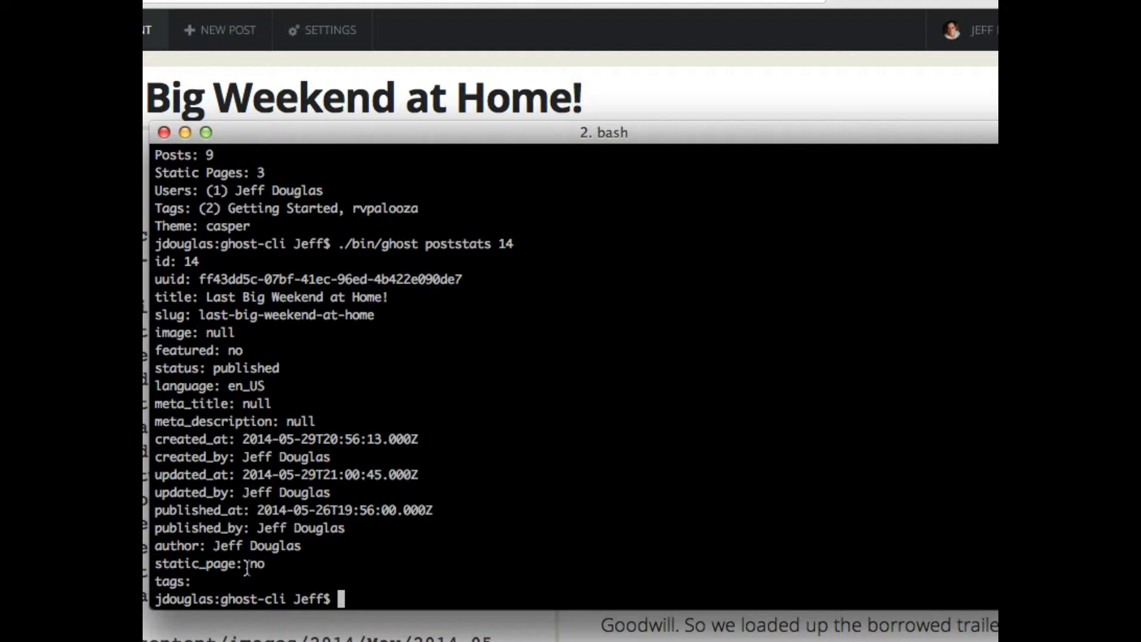
pyautogui.write('./bin/ghost poststats')
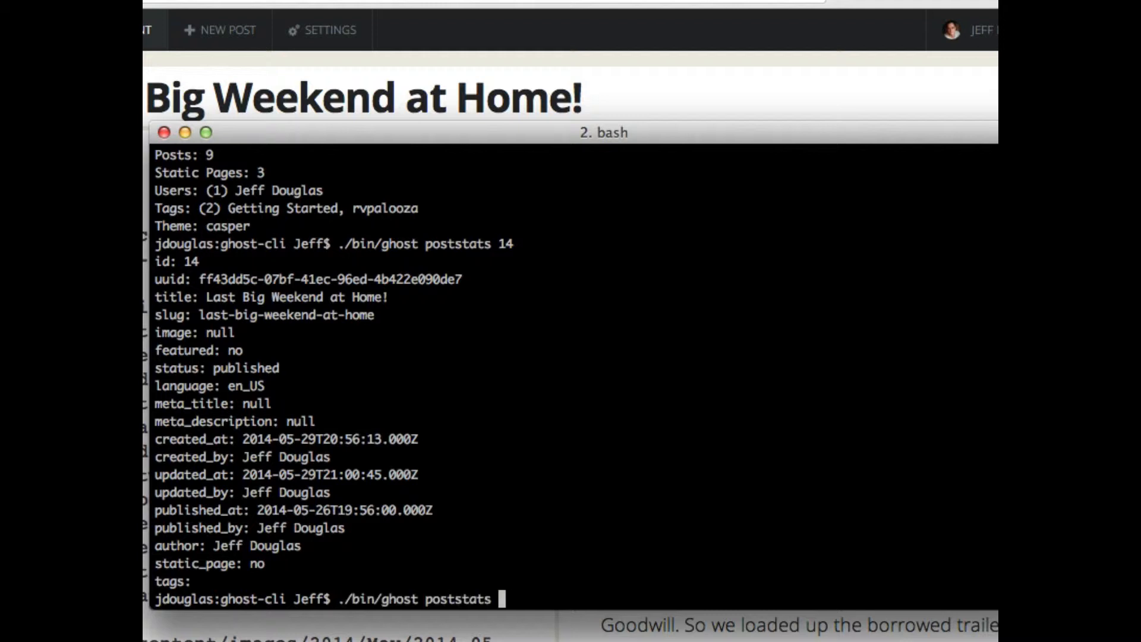
pyautogui.write('3')
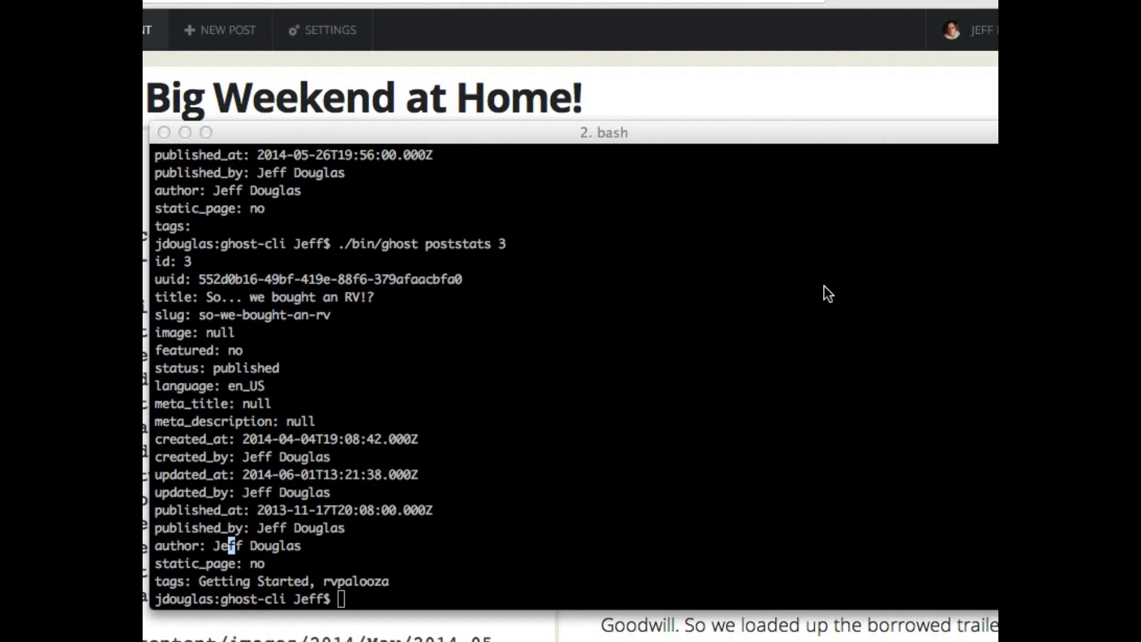
pyautogui.moveTo(844, 261)
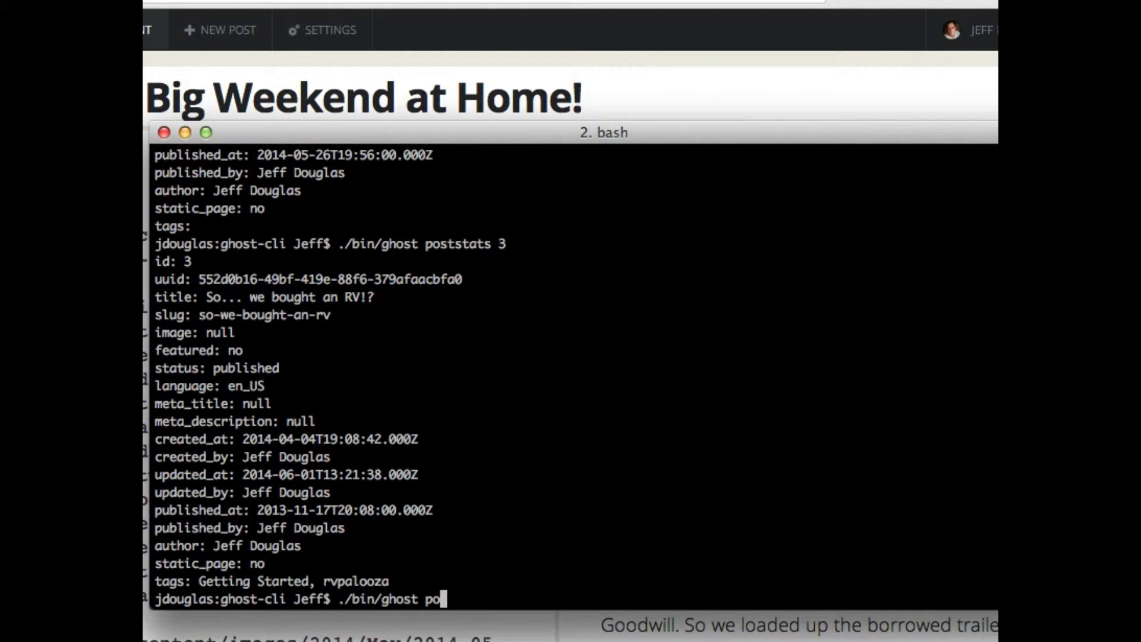
# Find 'space bags' then 'space' across posts, matching only 13.md
pyautogui.write('find')
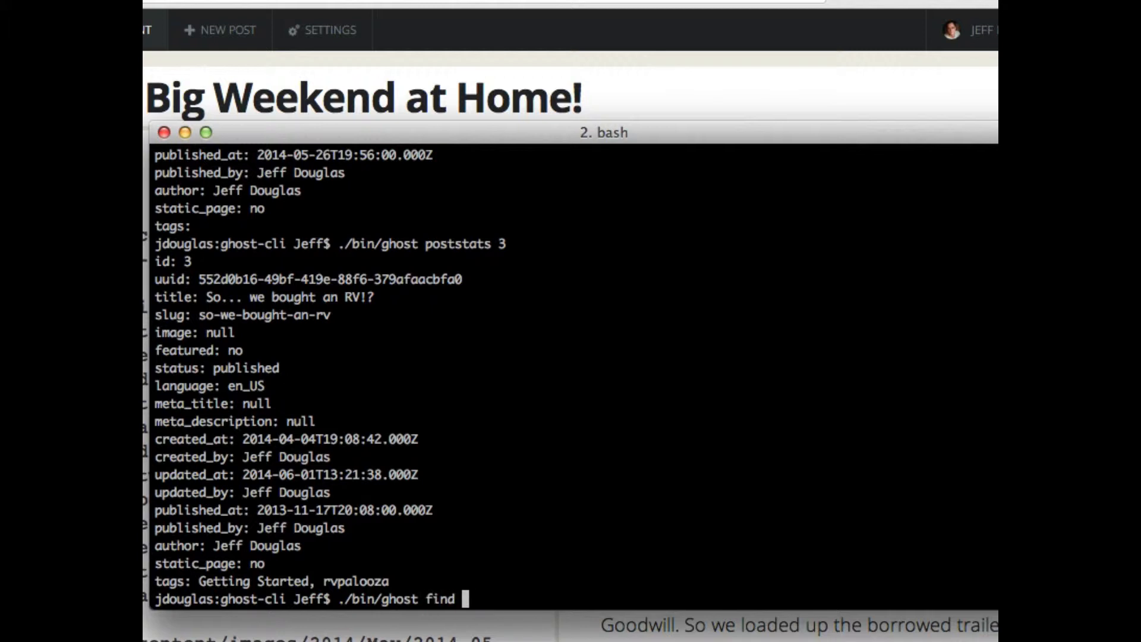
pyautogui.write("'space")
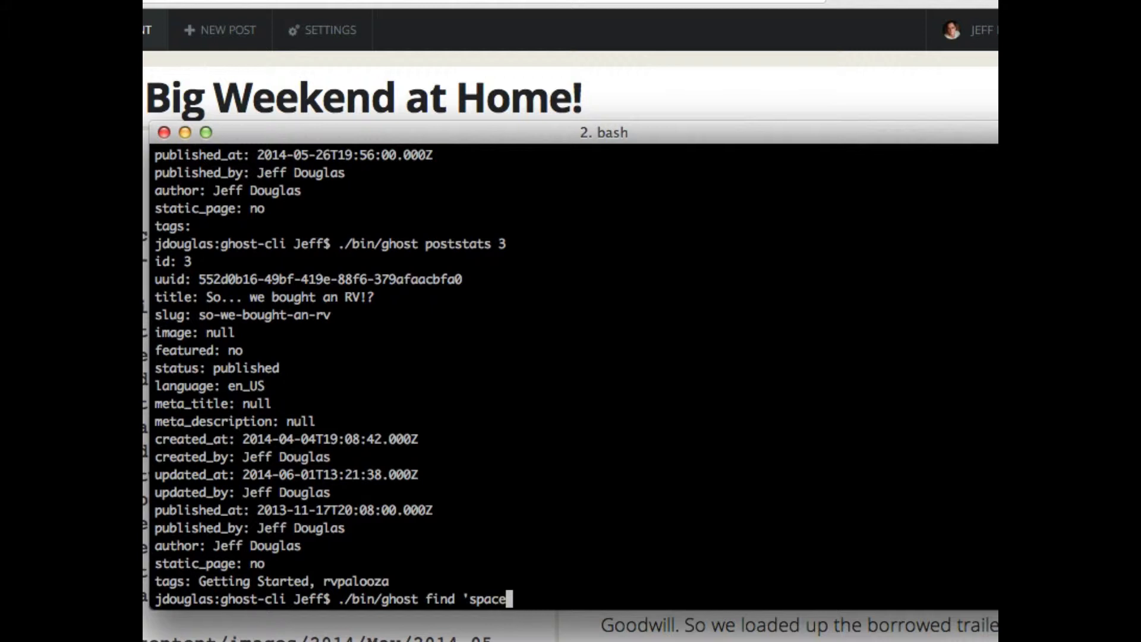
pyautogui.write("bags'")
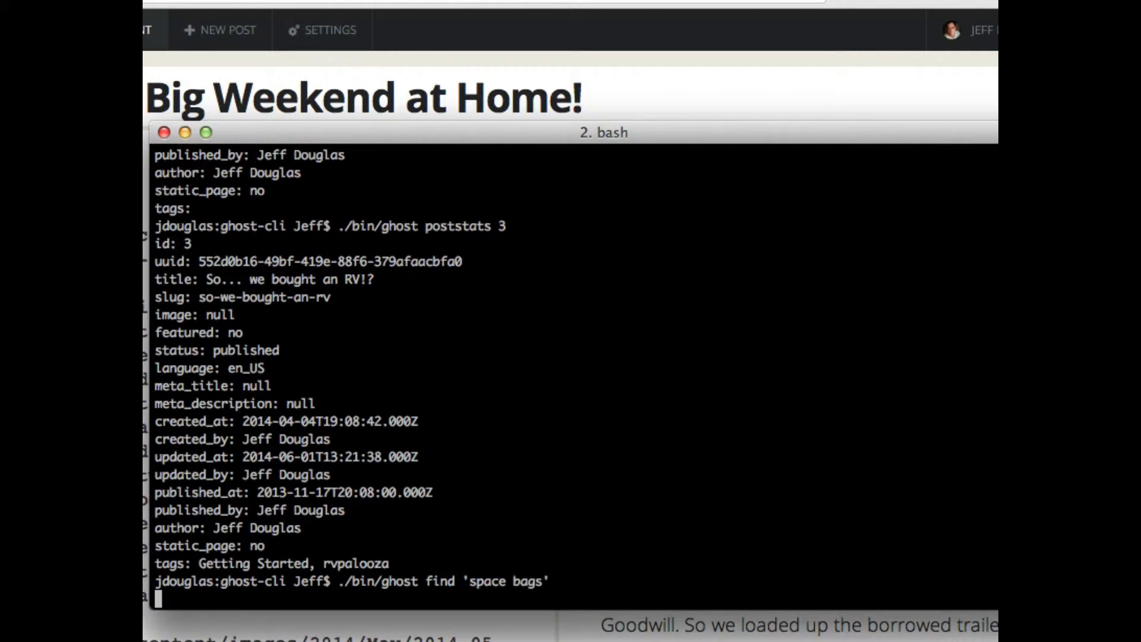
pyautogui.press('Return')
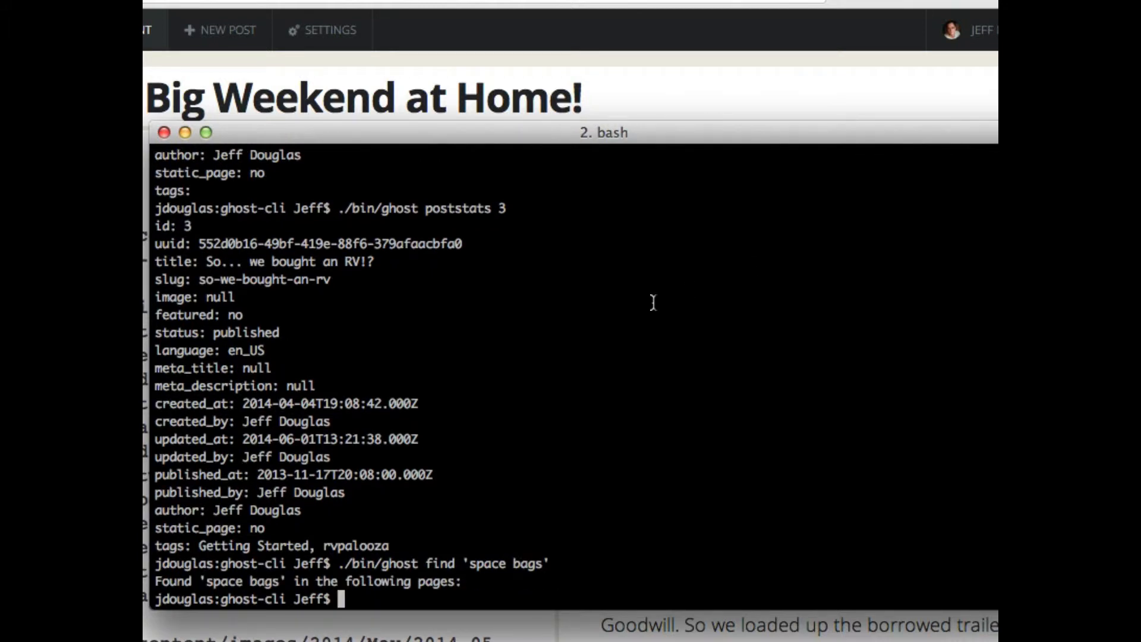
pyautogui.moveTo(724, 548)
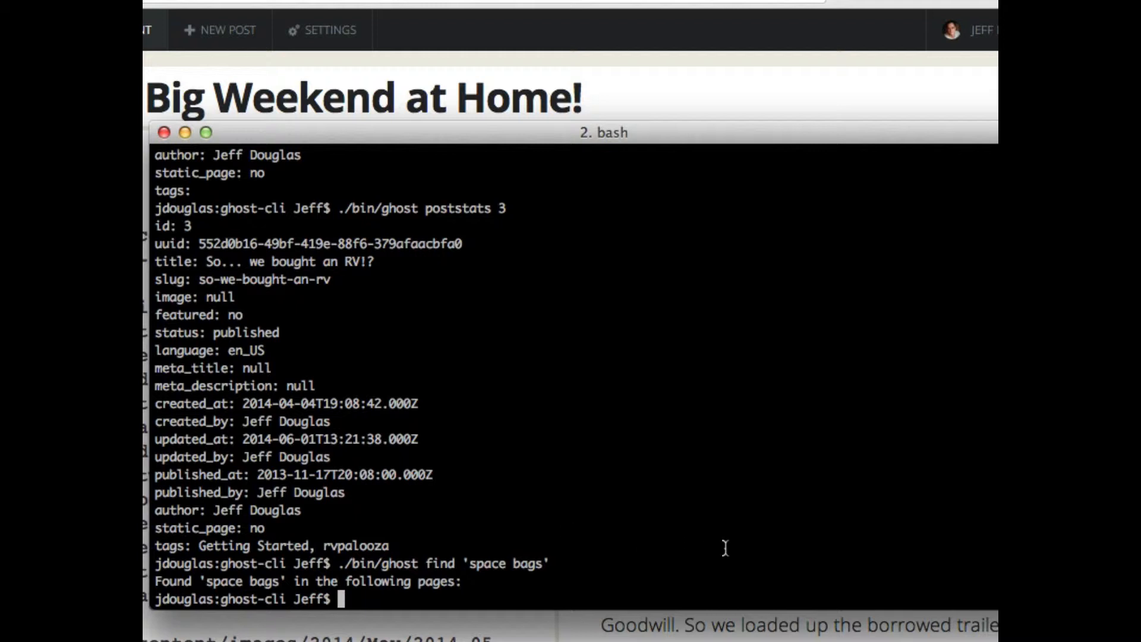
pyautogui.write("./bin/ghost find 'space")
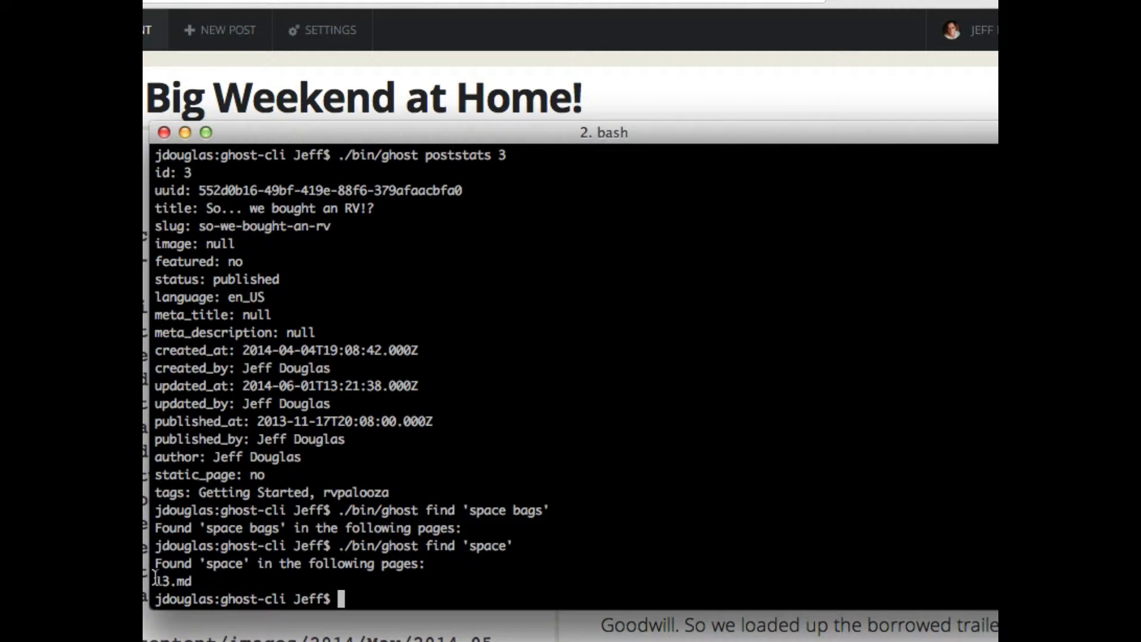
pyautogui.doubleClick(172, 582)
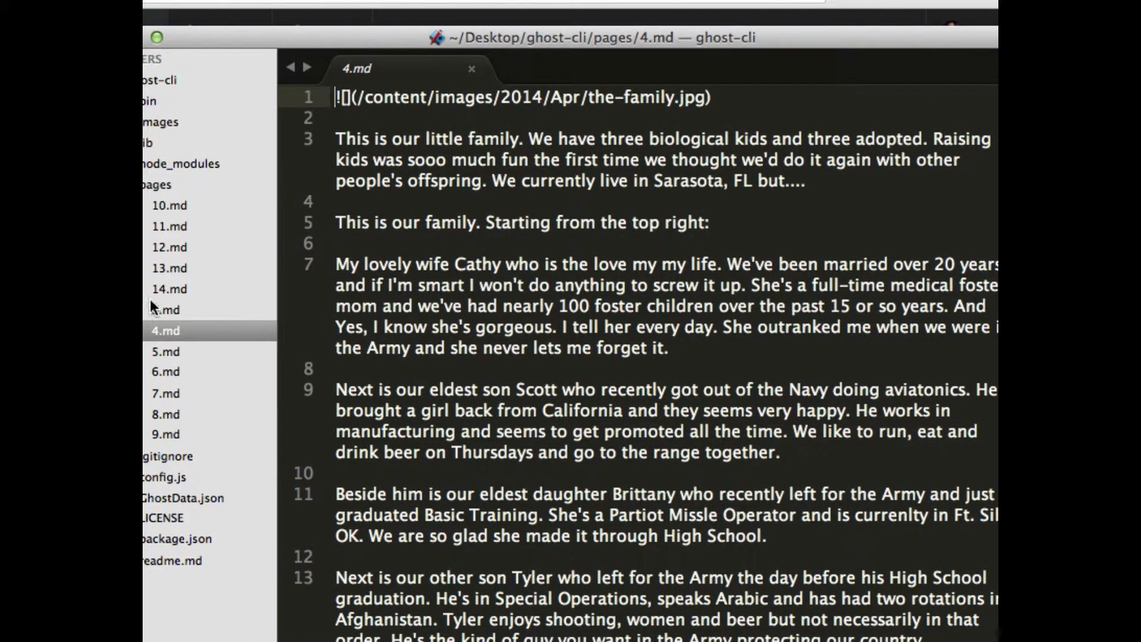
# Open post 13.md, whose first line links the space-bags.jpg image
pyautogui.click(169, 268)
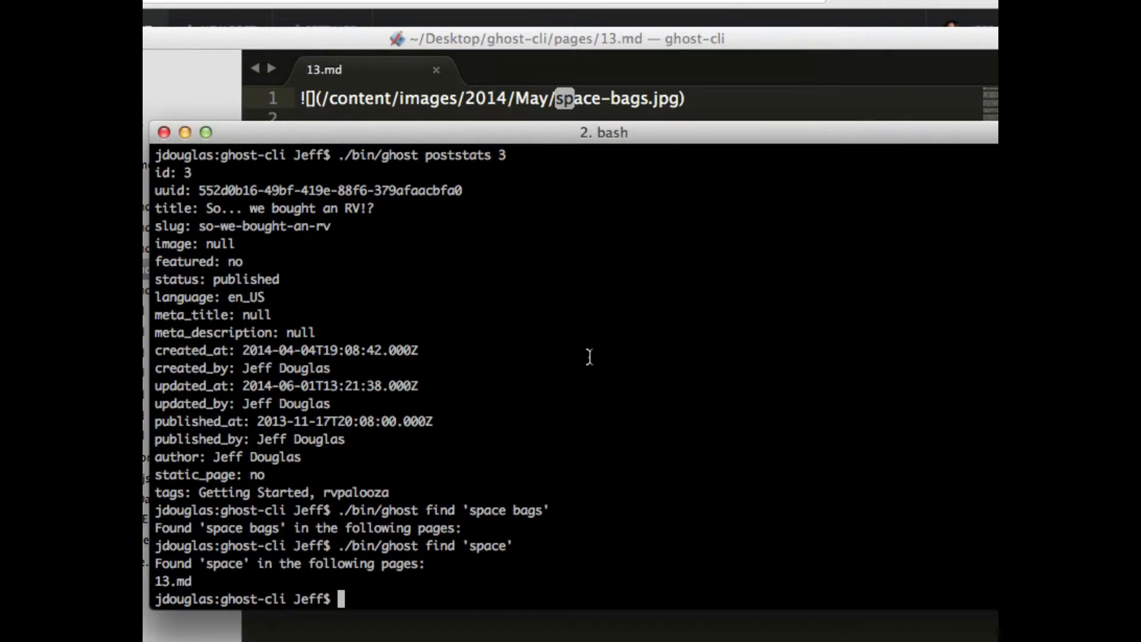
# Run ./bin/ghost replace 'space' 'not-found' 13 and return to the command line after checking 13.md
pyautogui.write('./bin/ghost fin')
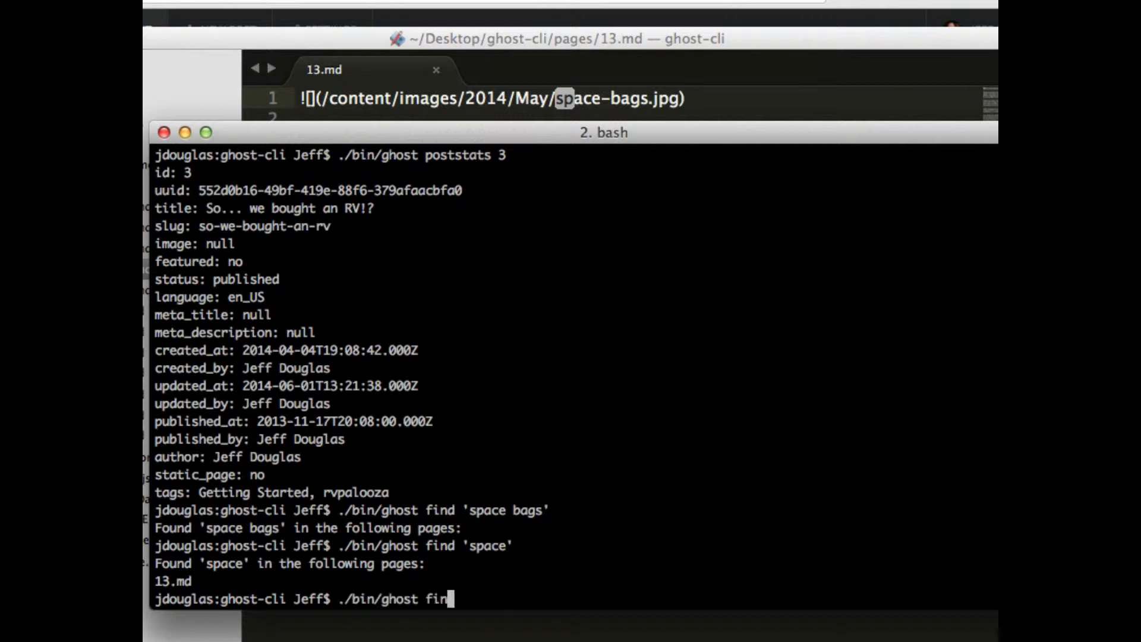
pyautogui.write('replace')
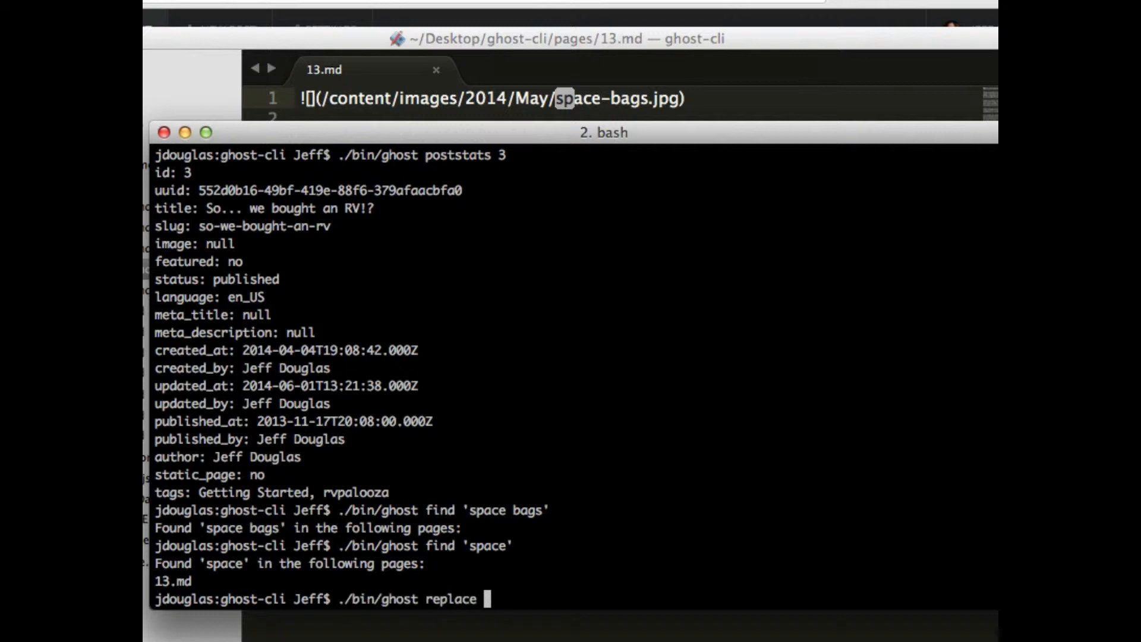
pyautogui.write("'spae")
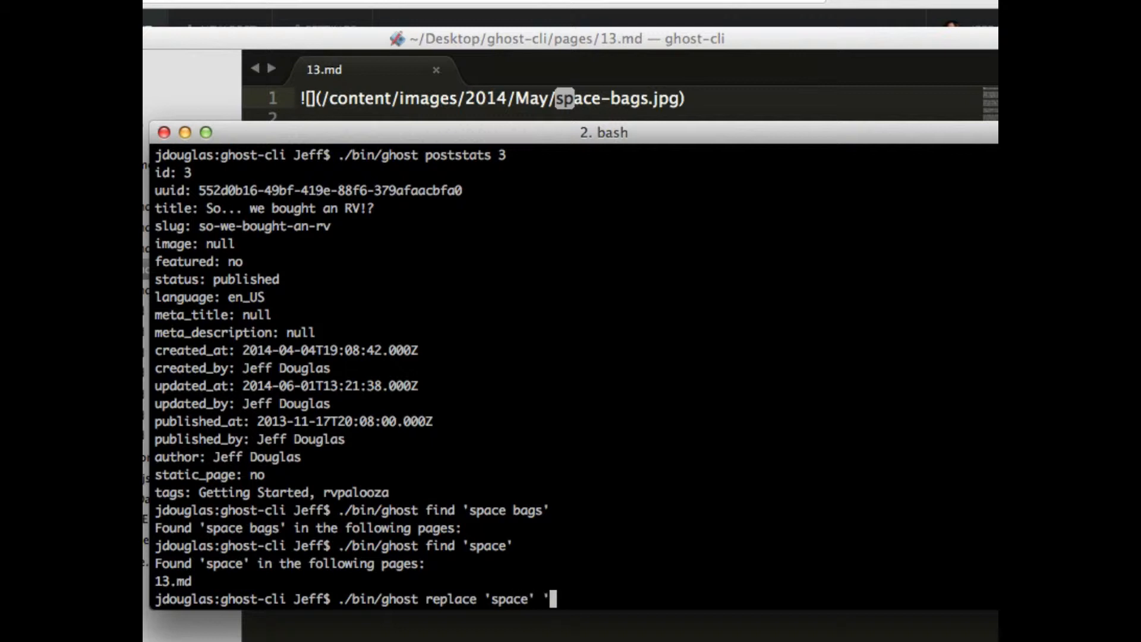
pyautogui.write('not-found')
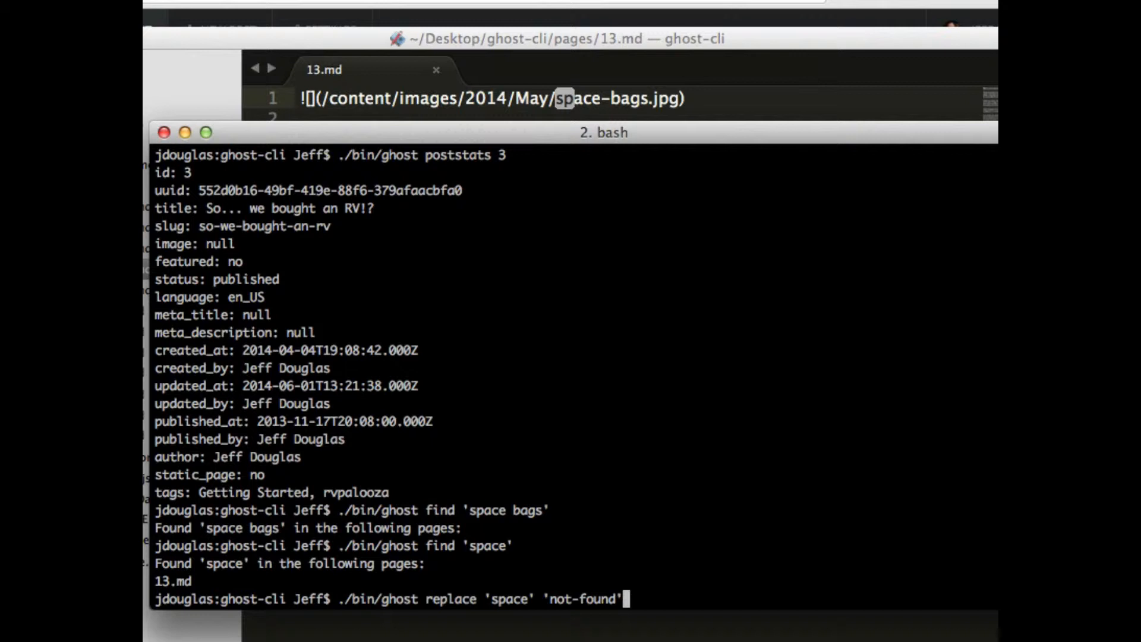
pyautogui.write('12')
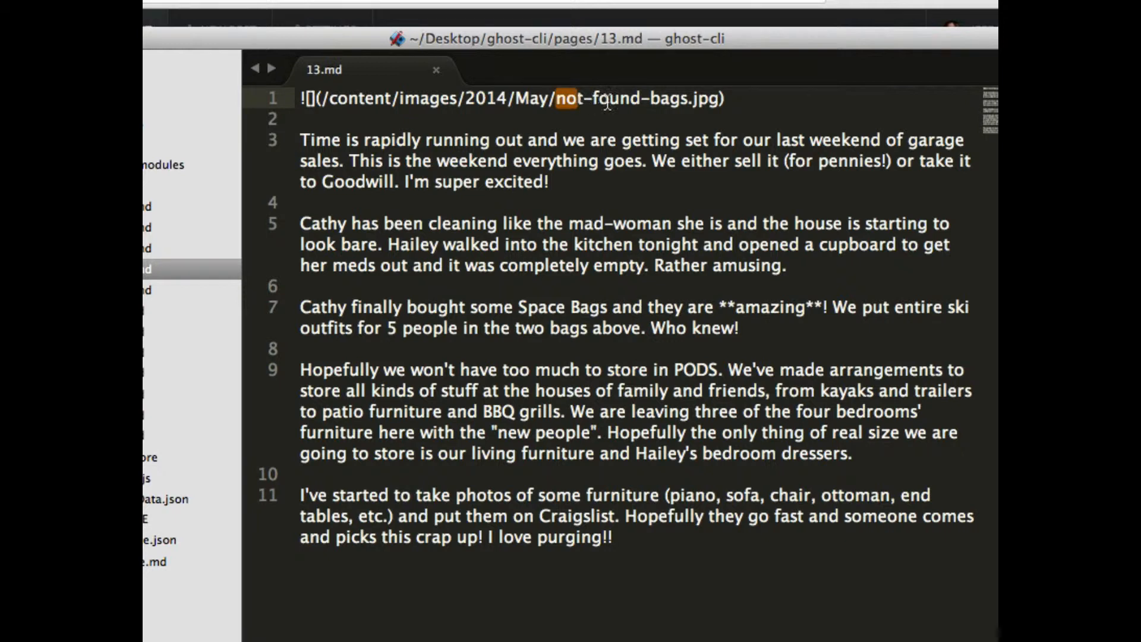
pyautogui.click(637, 99)
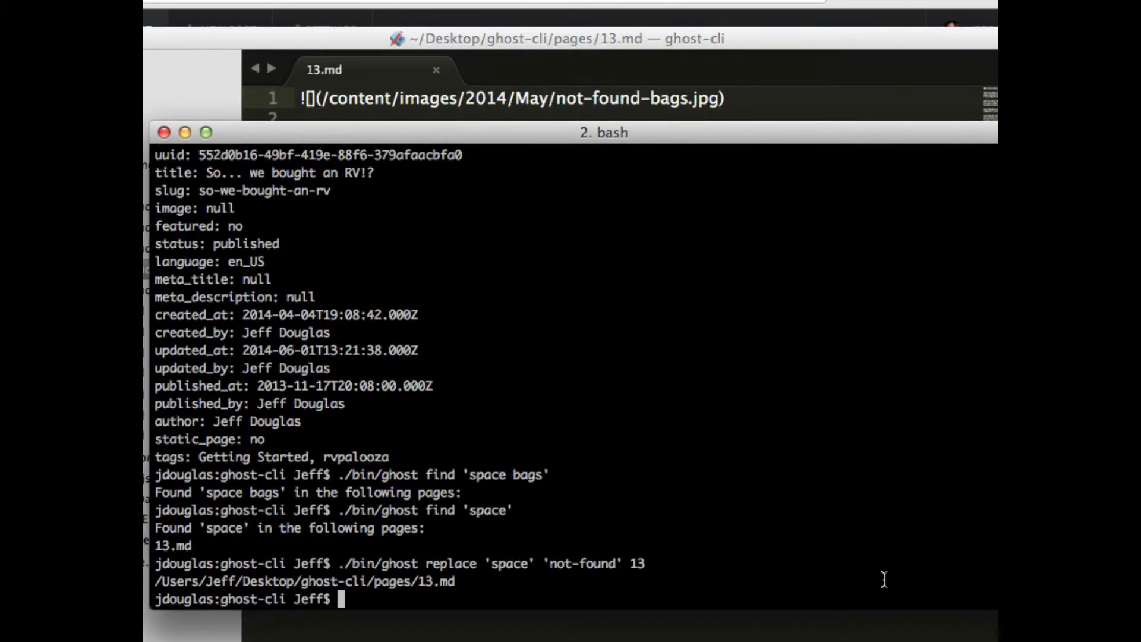
# Run ./bin/ghost findtag rvpalooza, listing so-we-bought-an-rv (3) and let-the-purge-begin (7)
pyautogui.write("./bin/ghost replace 'space' 'not-found' 1")
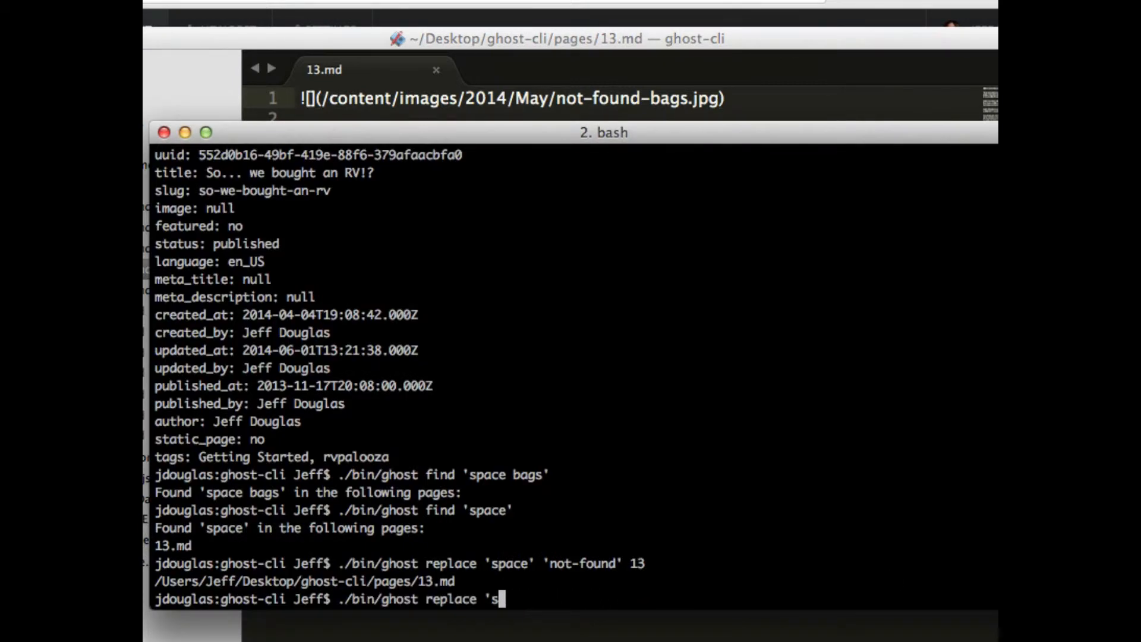
pyautogui.write('findta')
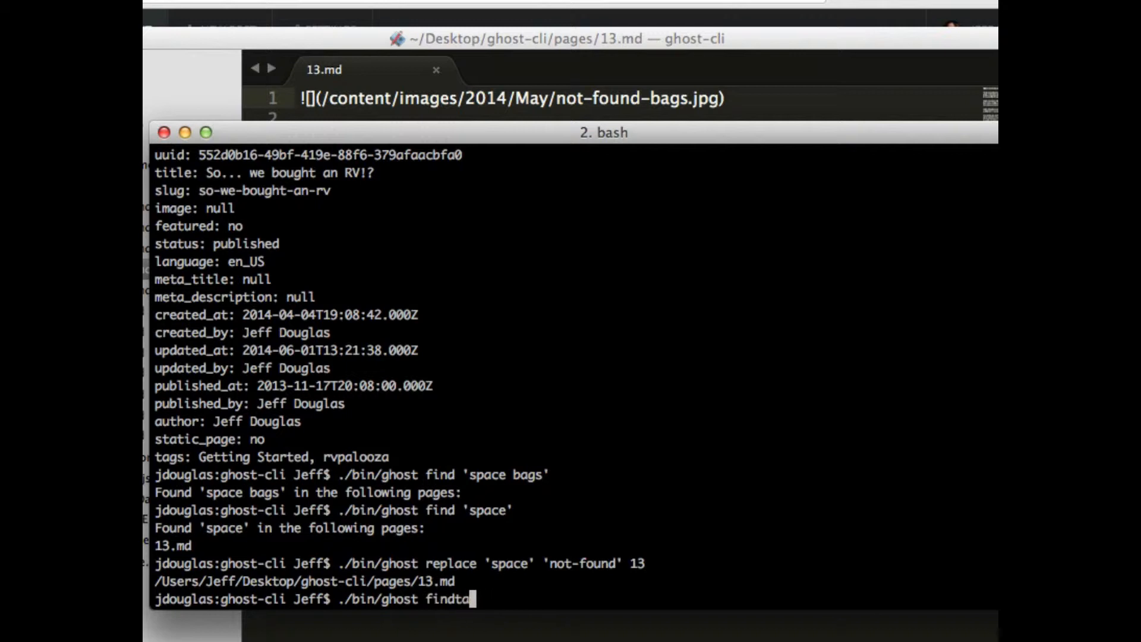
pyautogui.write('g re')
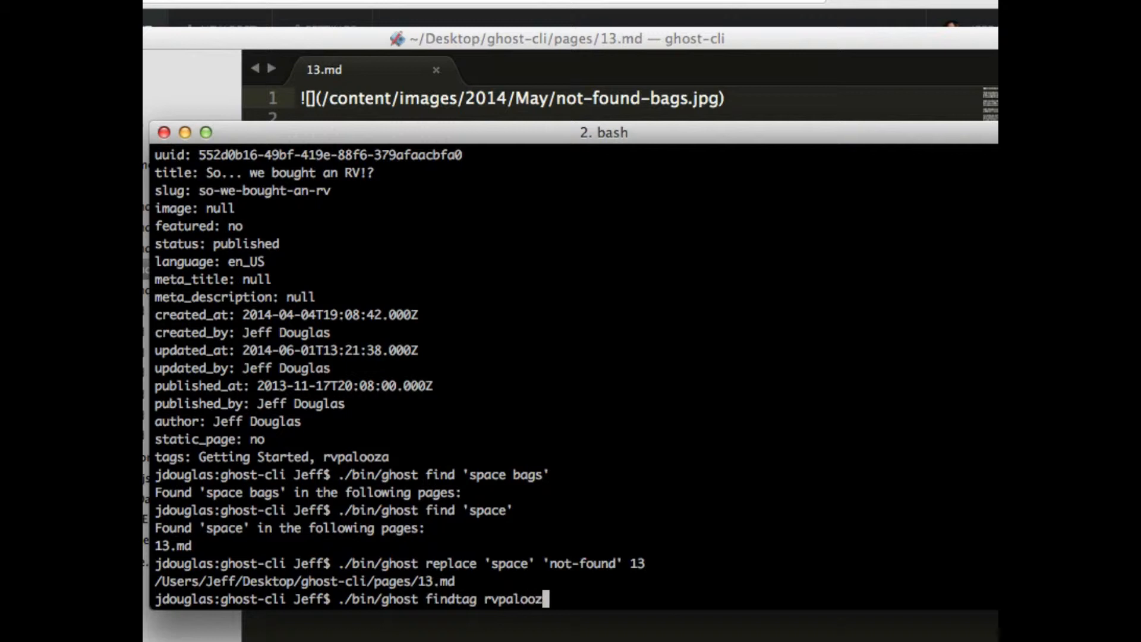
pyautogui.write('a')
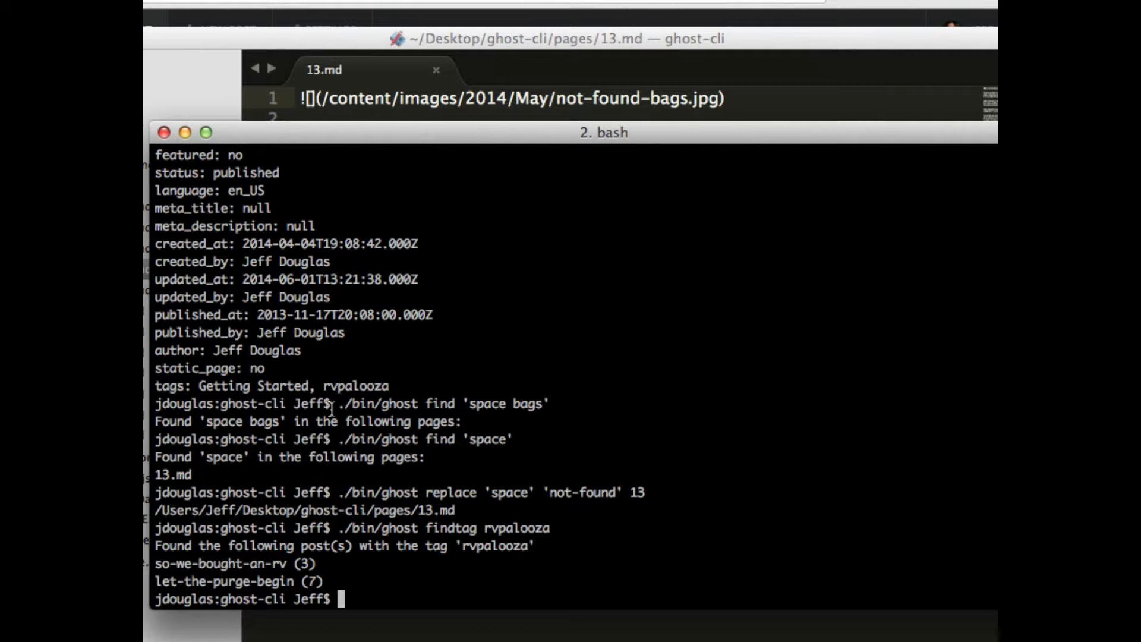
pyautogui.moveTo(453, 394)
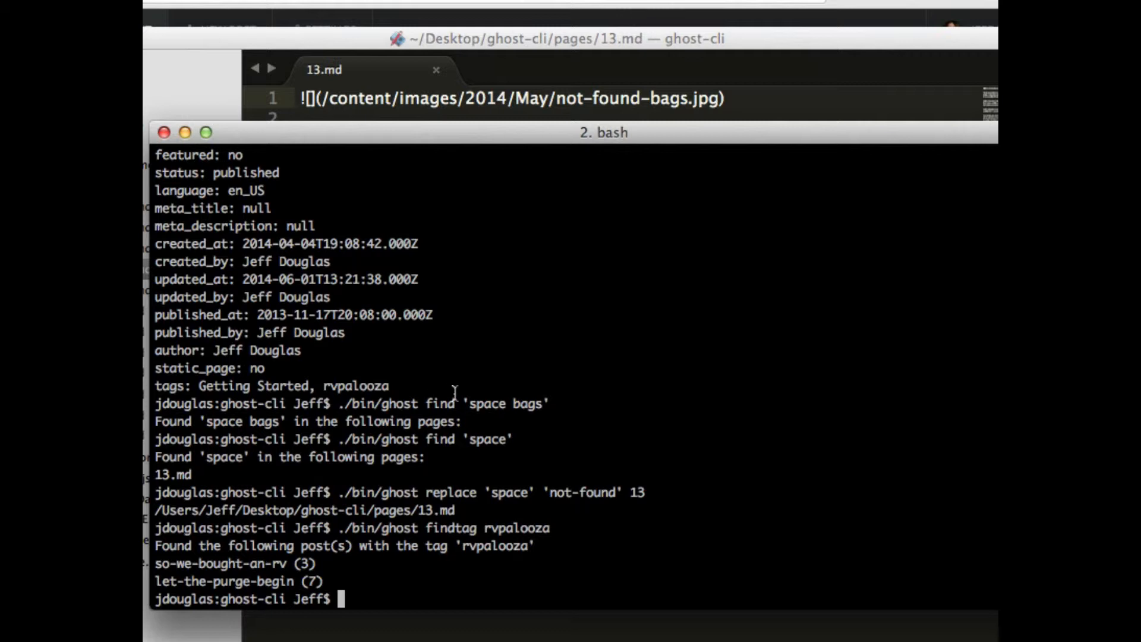
pyautogui.write('./bin/ghost findtag r')
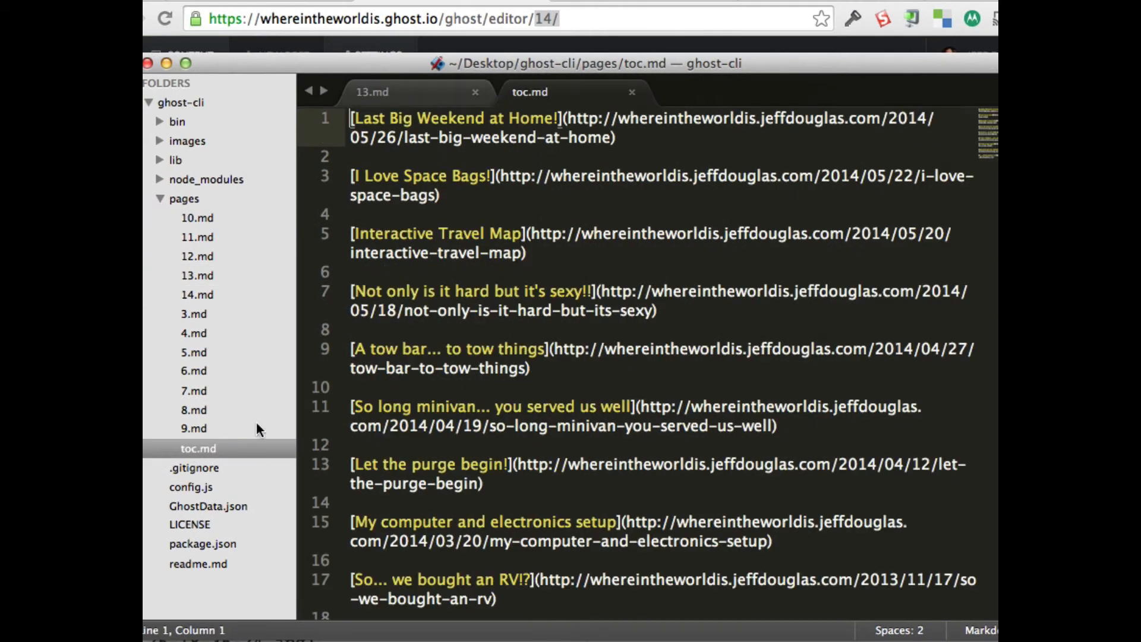
# Load blog.jeffdouglas.com/toc/, the live Table of Contents page of post links
pyautogui.scroll(-3)
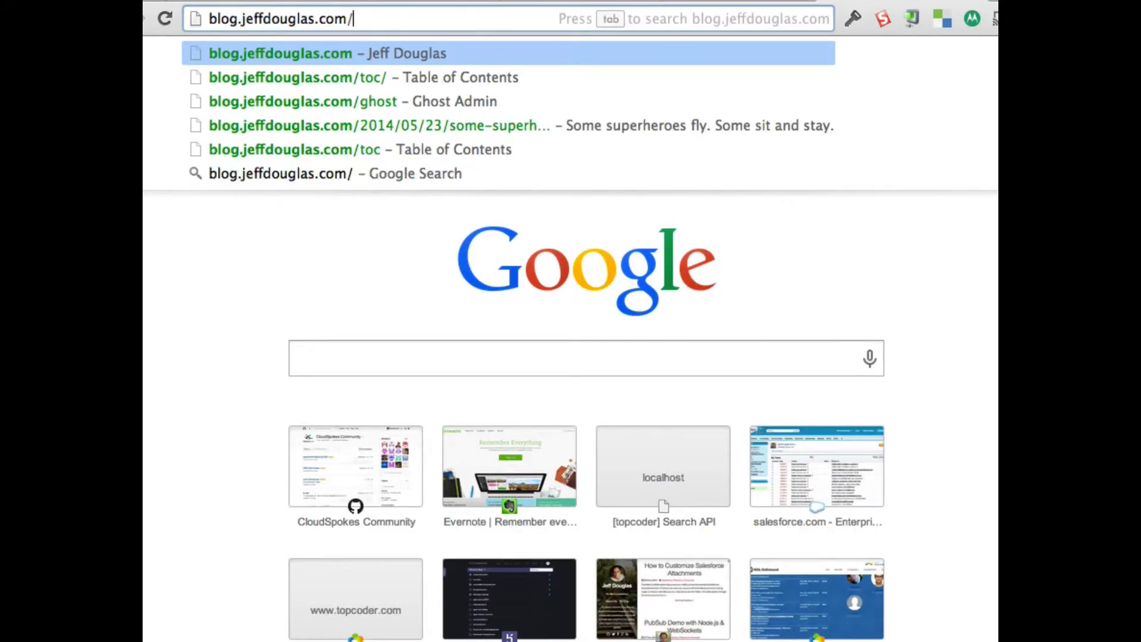
pyautogui.click(296, 77)
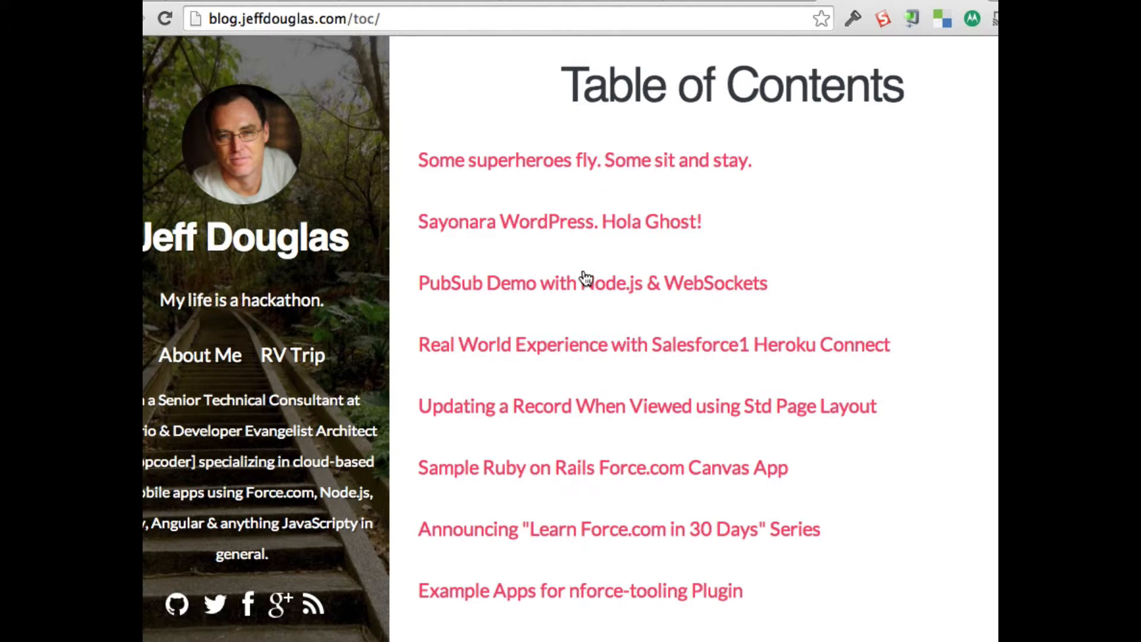
pyautogui.moveTo(586, 278)
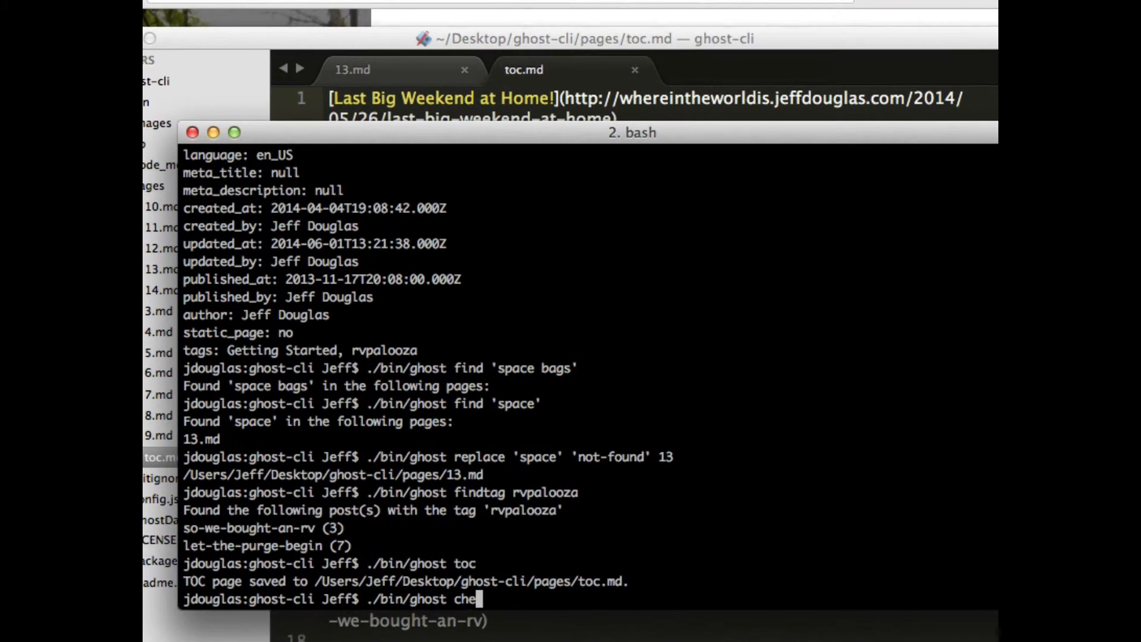
# Run ./bin/ghost 404check over every exported post address
pyautogui.write('ck')
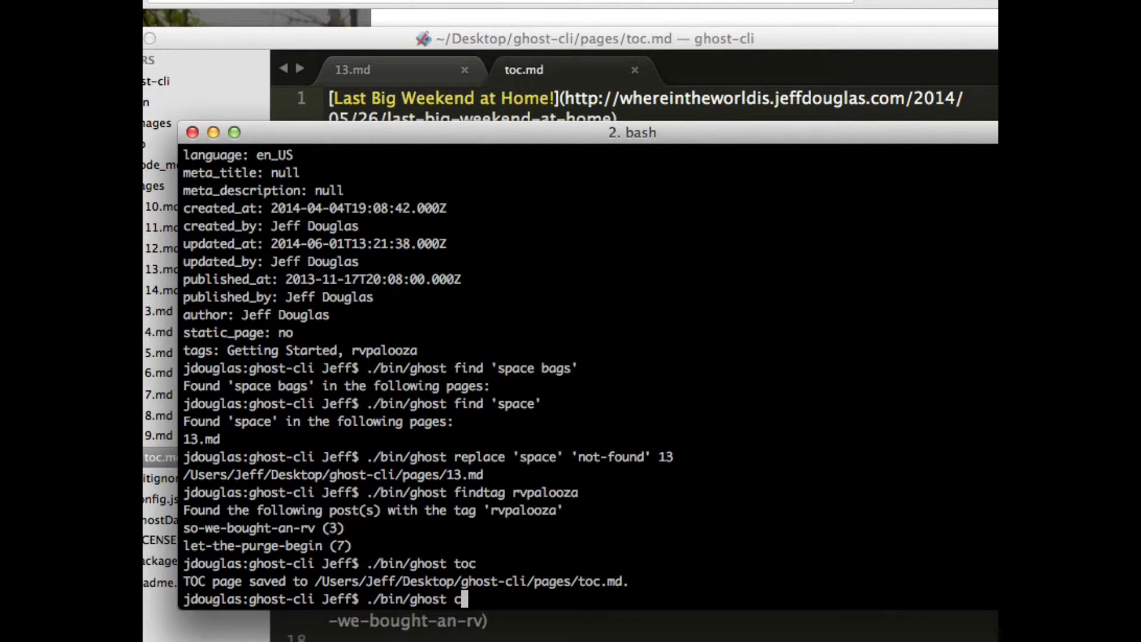
pyautogui.write('404check')
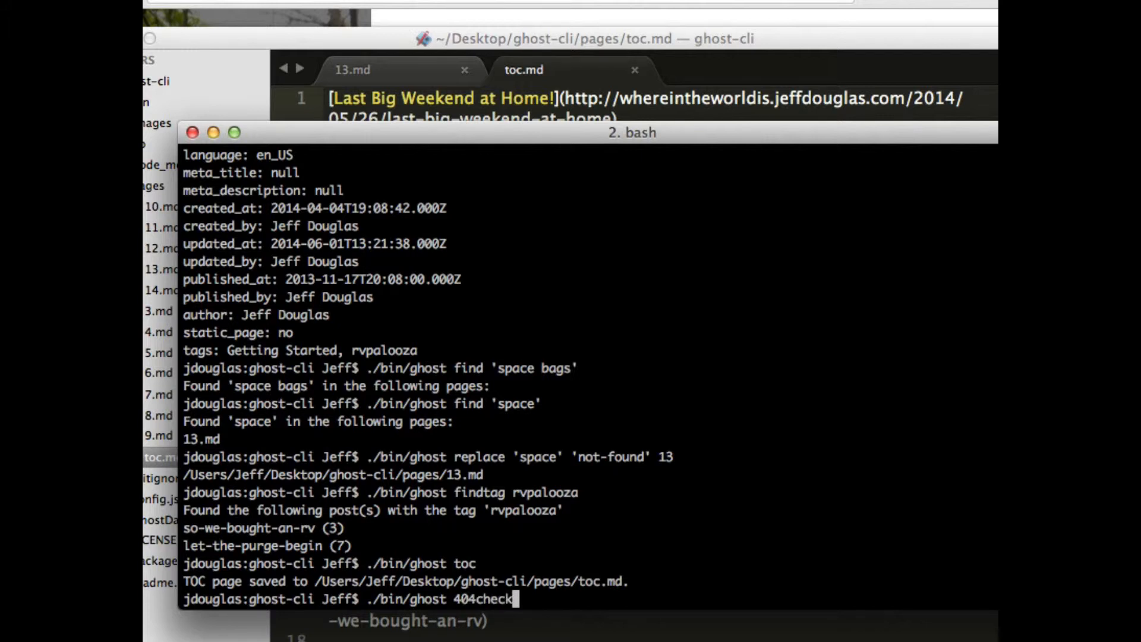
pyautogui.press('enter')
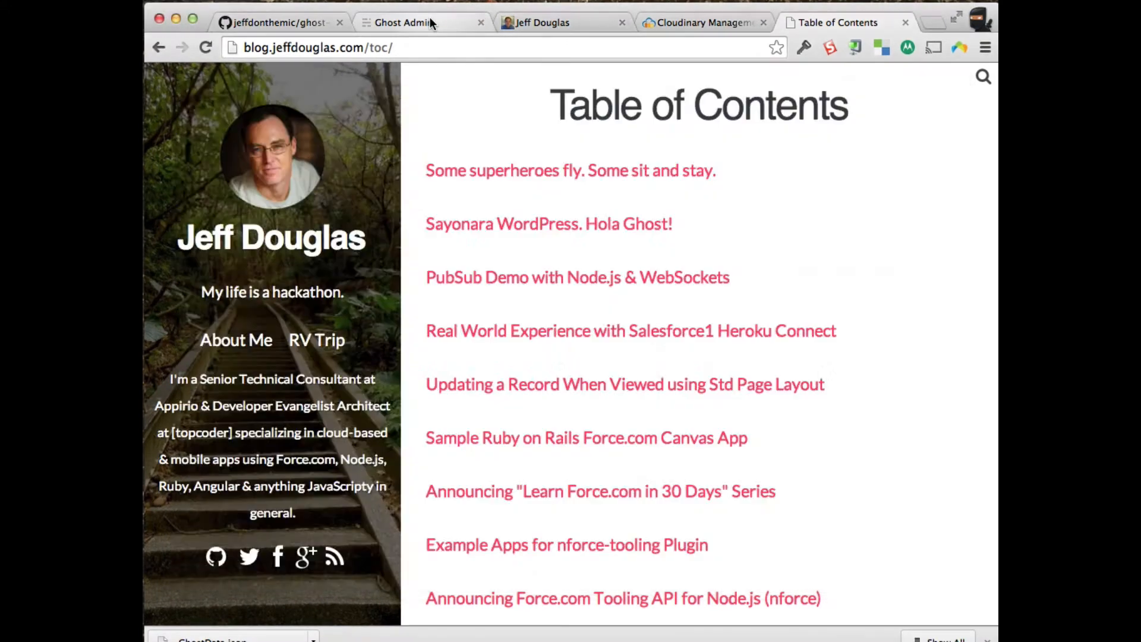
# Adjust the setup post's publish date to 20 Mar 14 in Ghost Admin and update the post
pyautogui.click(404, 23)
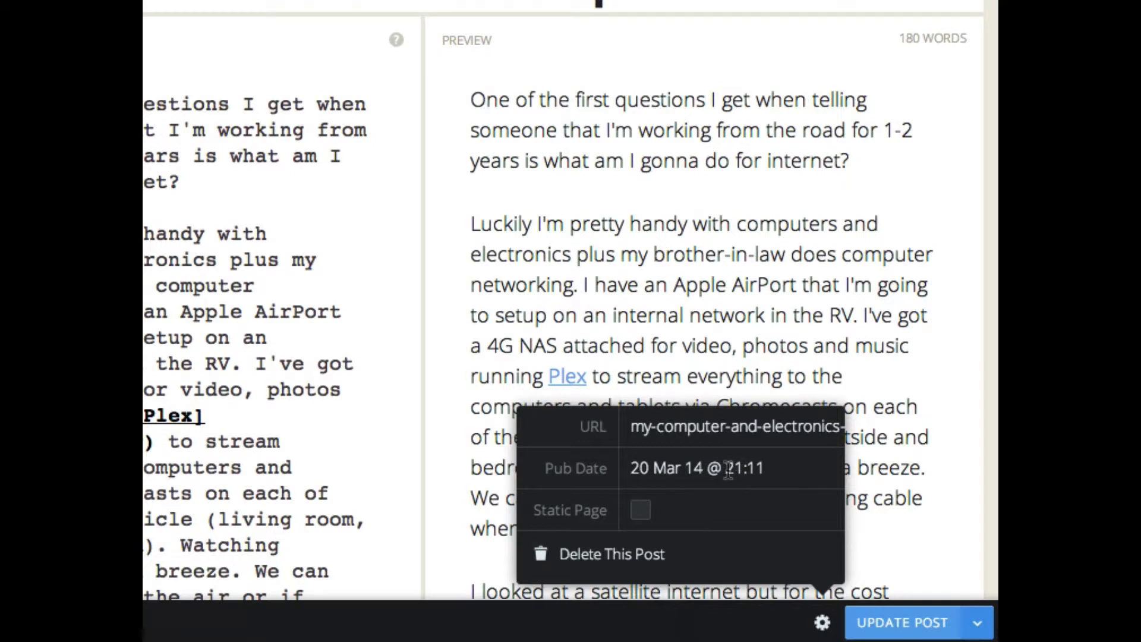
pyautogui.doubleClick(731, 469)
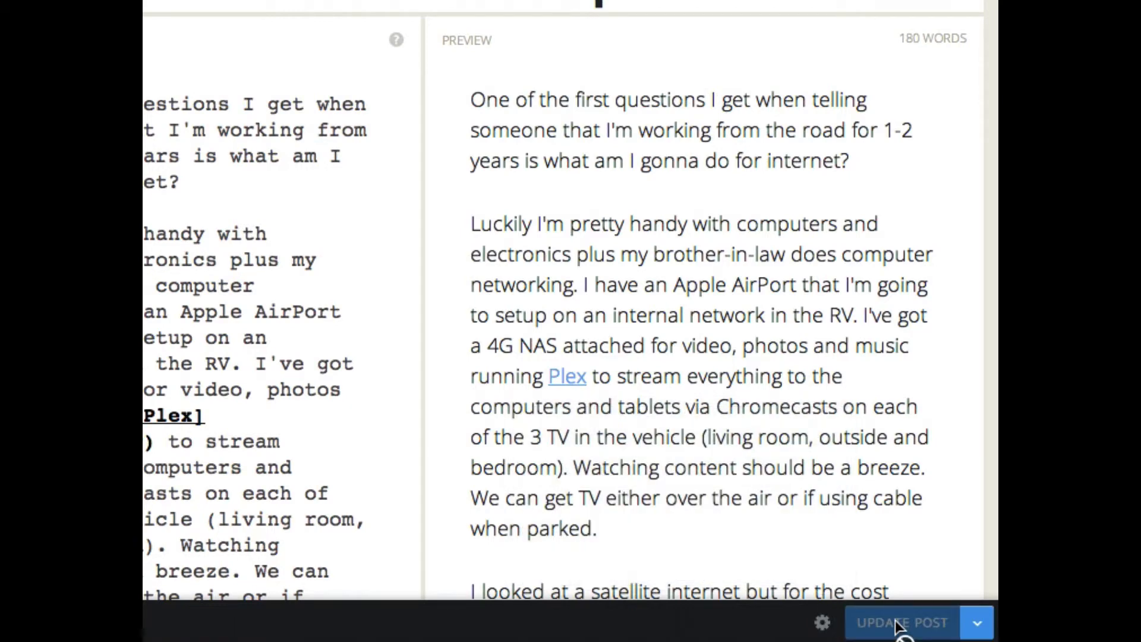
pyautogui.click(902, 622)
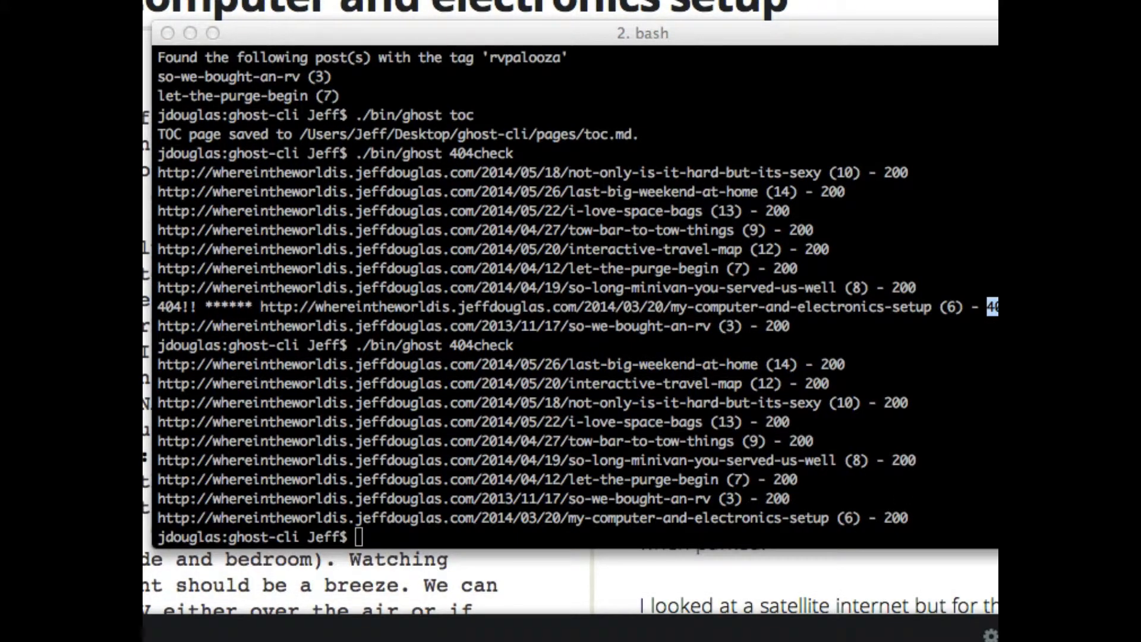
pyautogui.moveTo(901, 151)
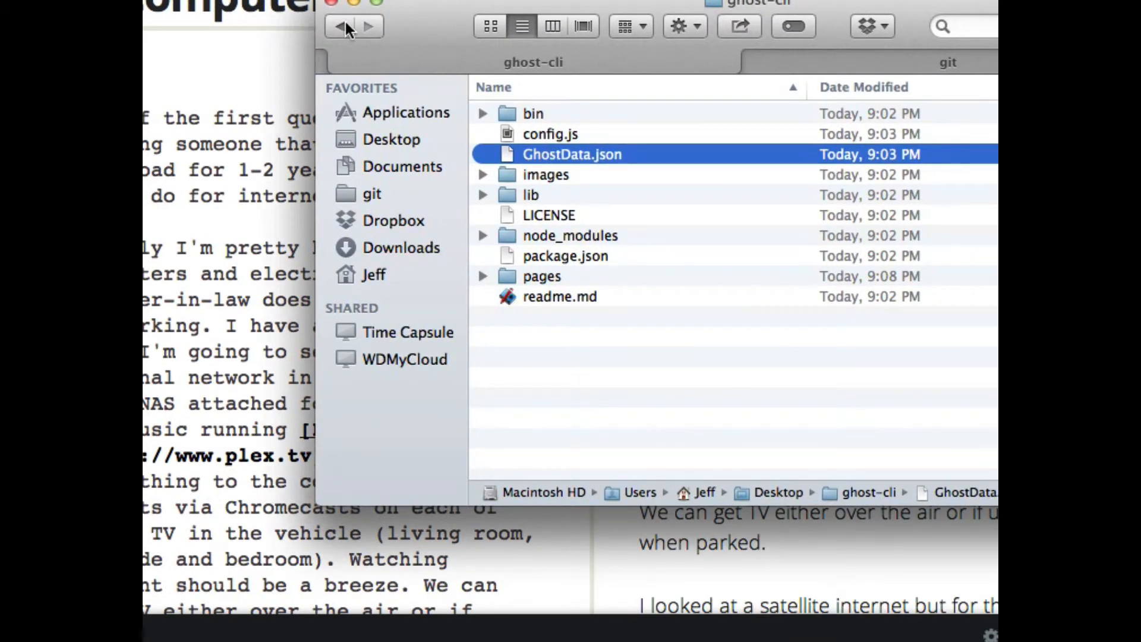
# Go back to Desktop in Finder and select paperclip.png and ftu1pHw.jpg beside the ghost-cli folder
pyautogui.click(391, 139)
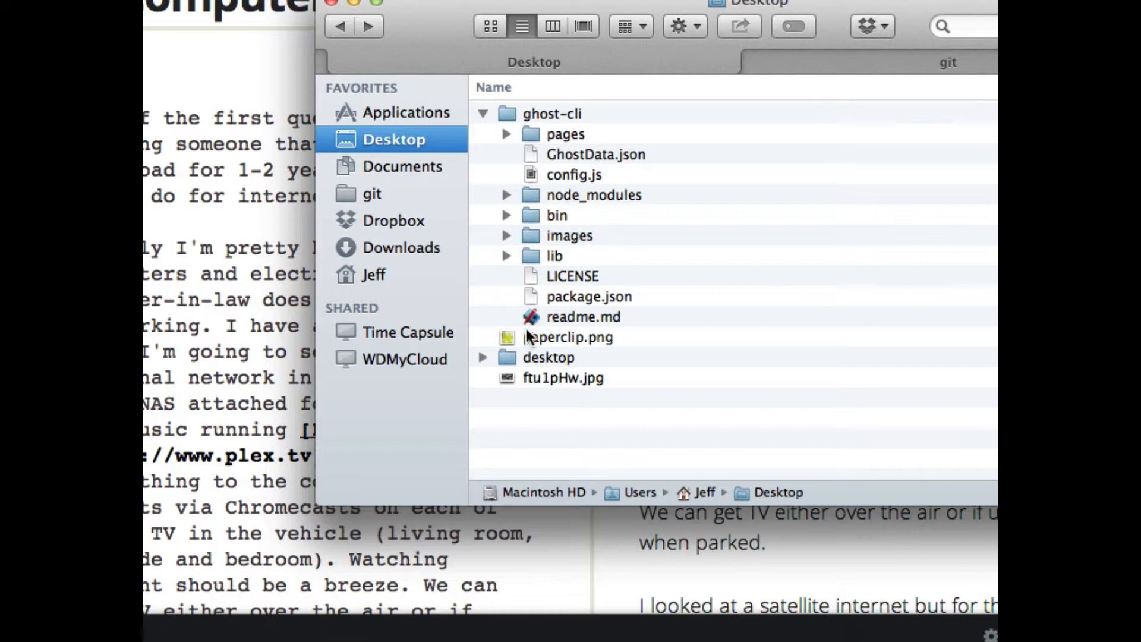
pyautogui.click(568, 336)
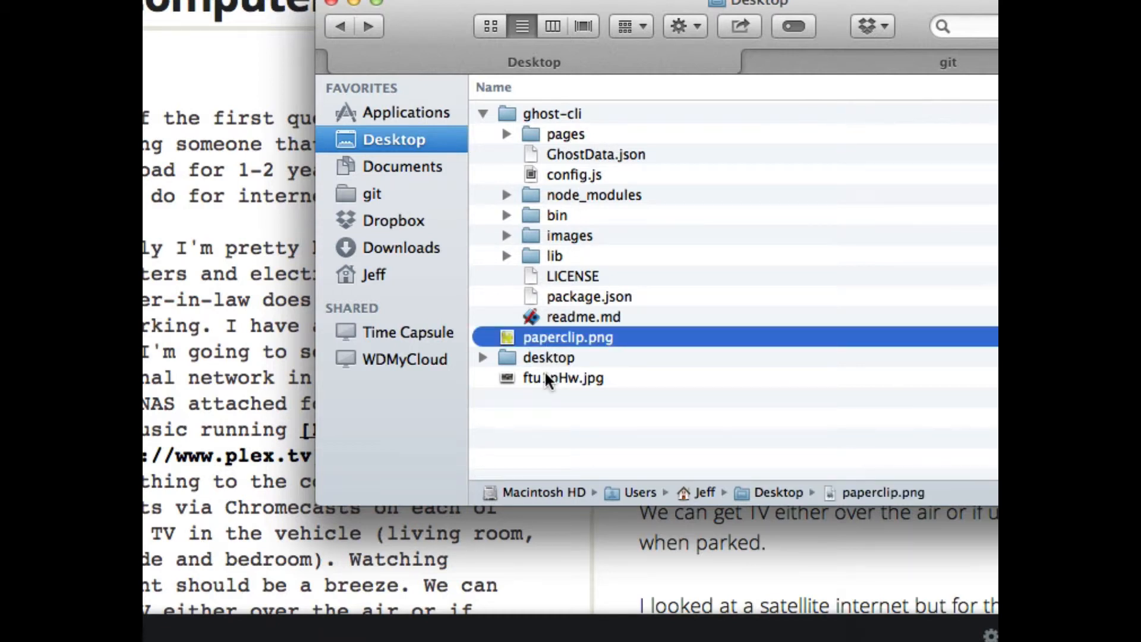
pyautogui.click(562, 377)
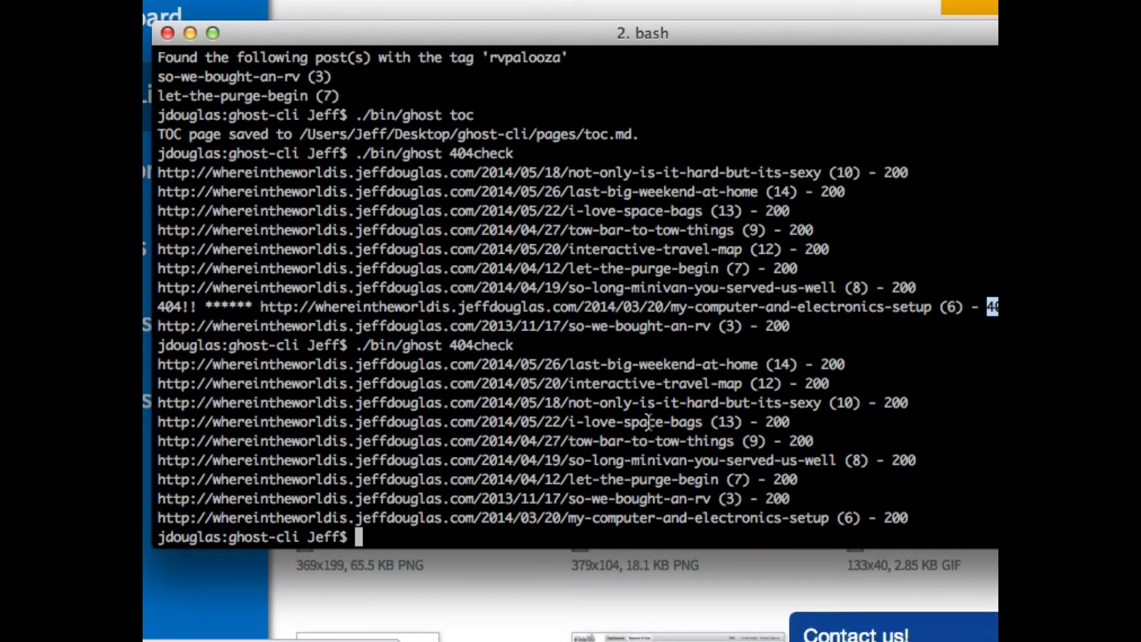
# Run ./bin/ghost dir2cloudinary to upload the Desktop images to the Cloudinary media library
pyautogui.write('./bin/ghost 404check')
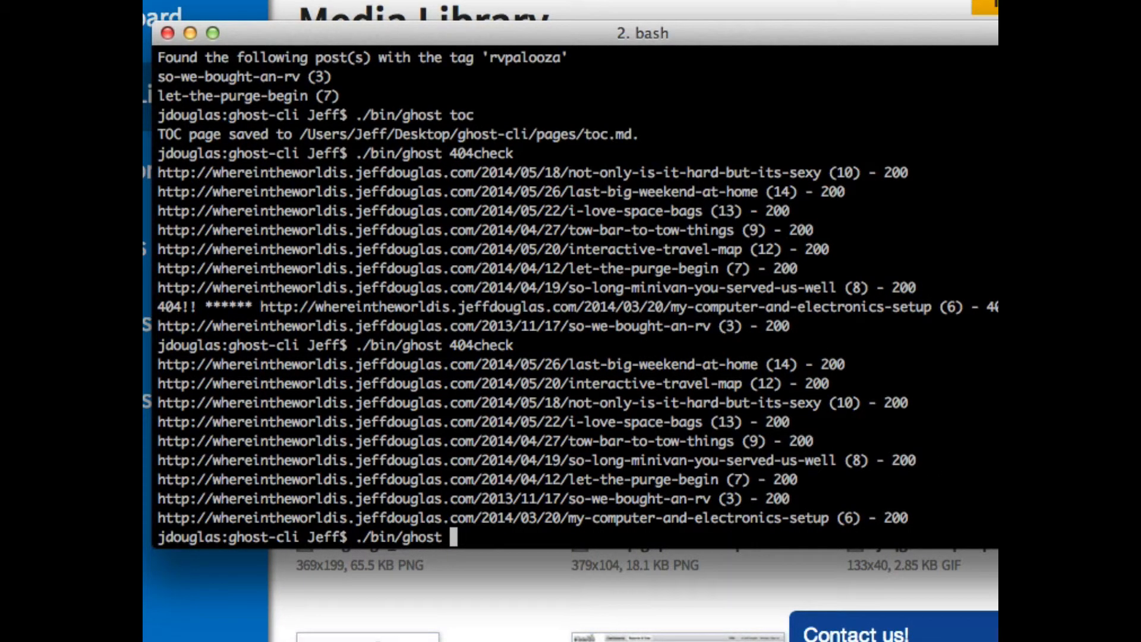
pyautogui.write('dir2cl')
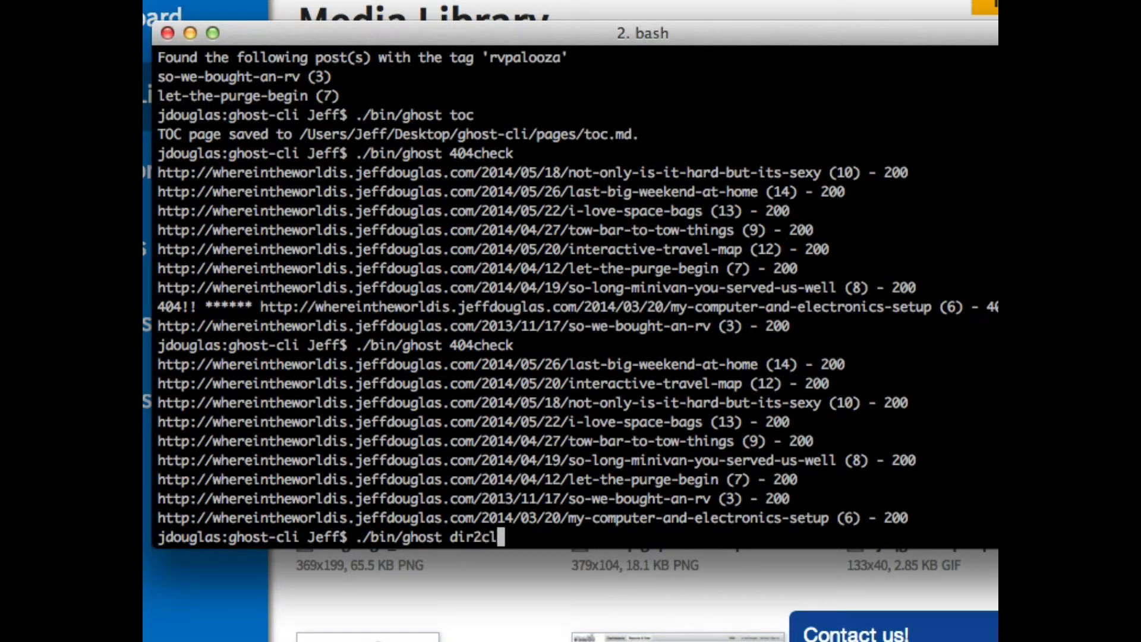
pyautogui.write('oudinary')
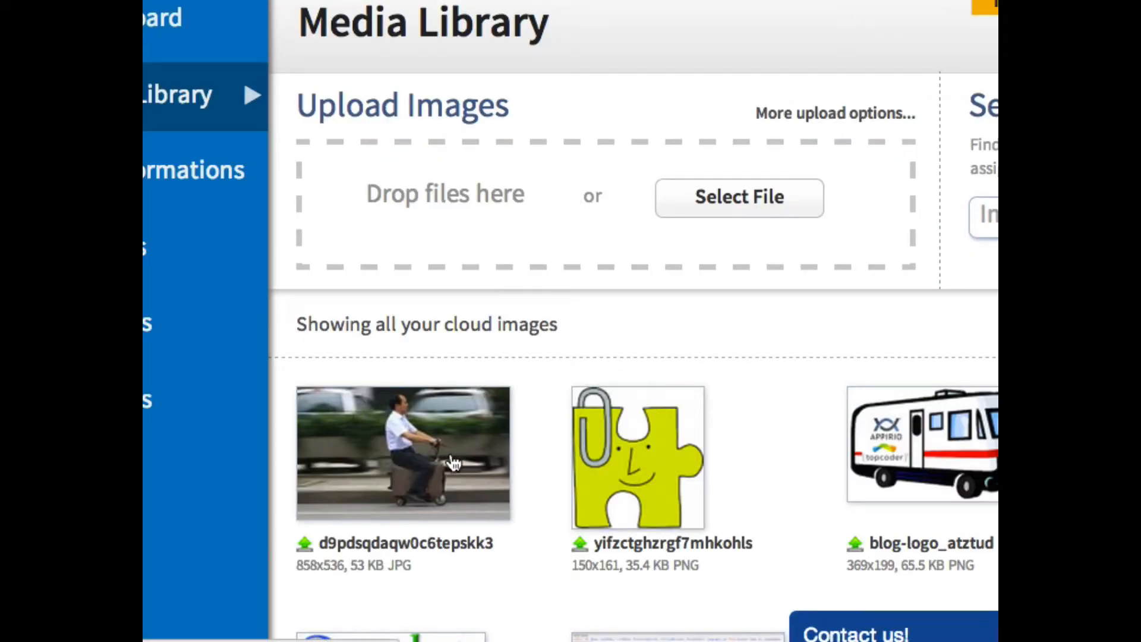
pyautogui.moveTo(643, 483)
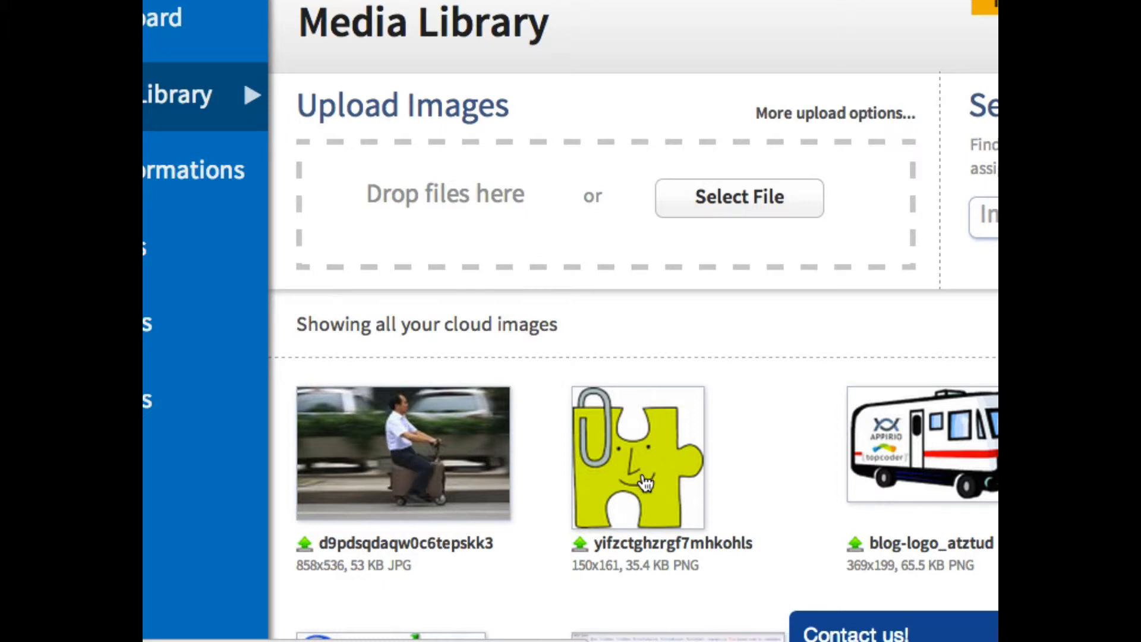
pyautogui.moveTo(610, 375)
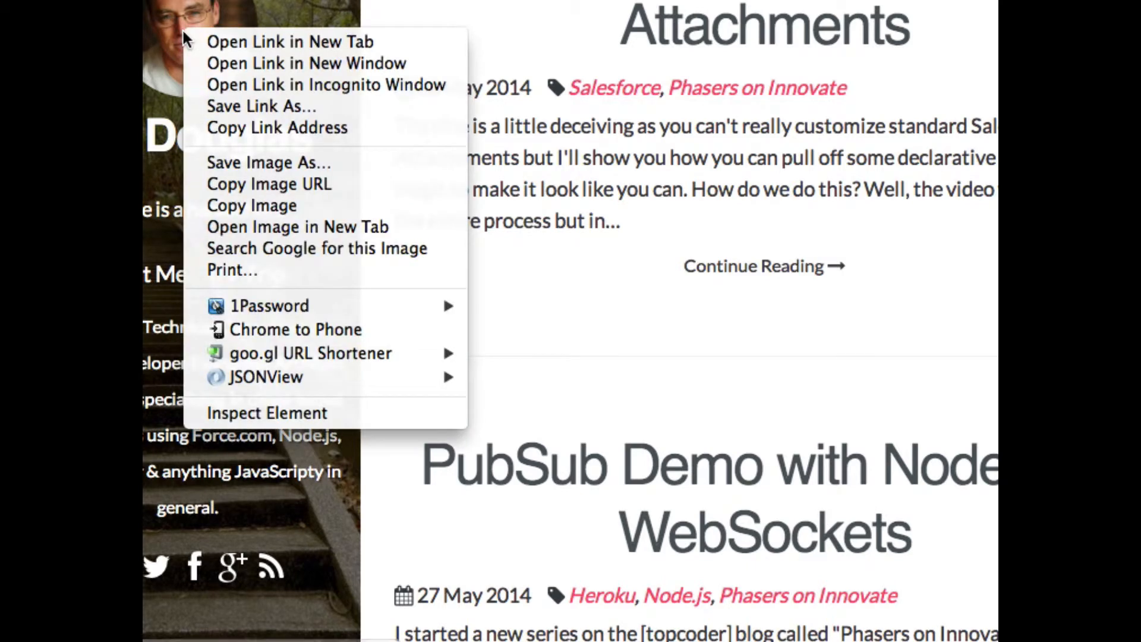
pyautogui.click(335, 69)
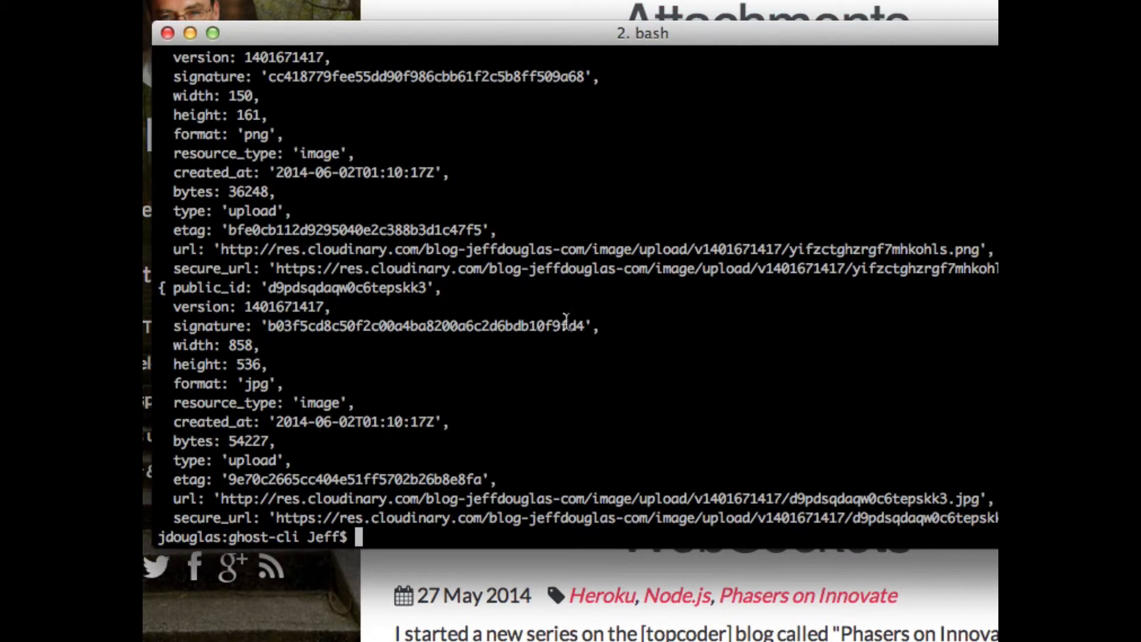
pyautogui.write('./bin/ghost dir2cl')
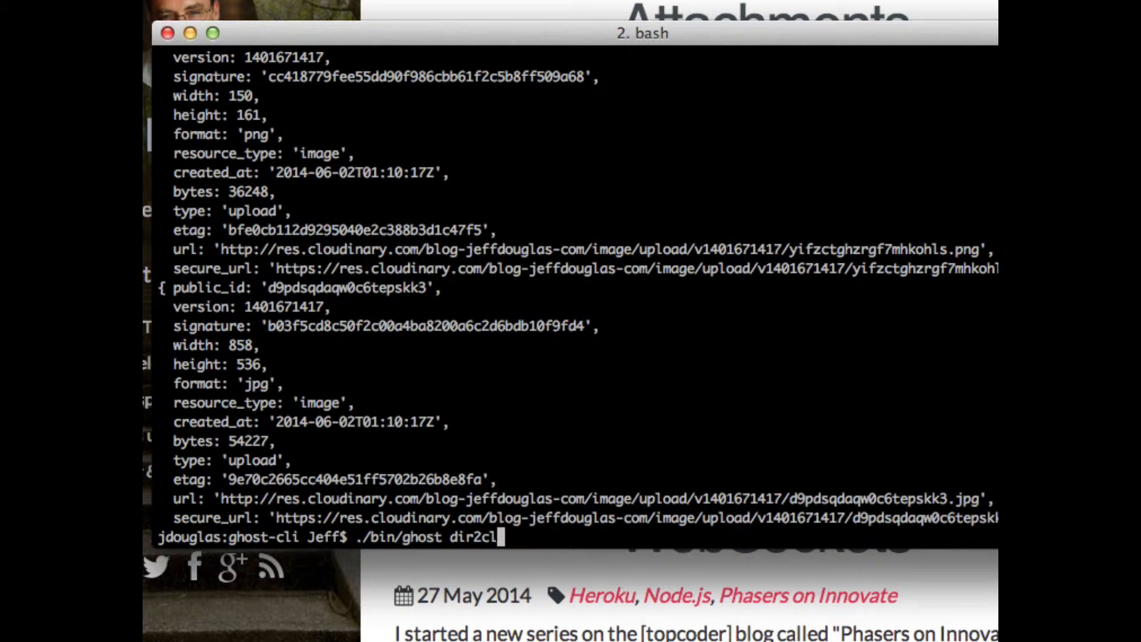
pyautogui.write('url2clo')
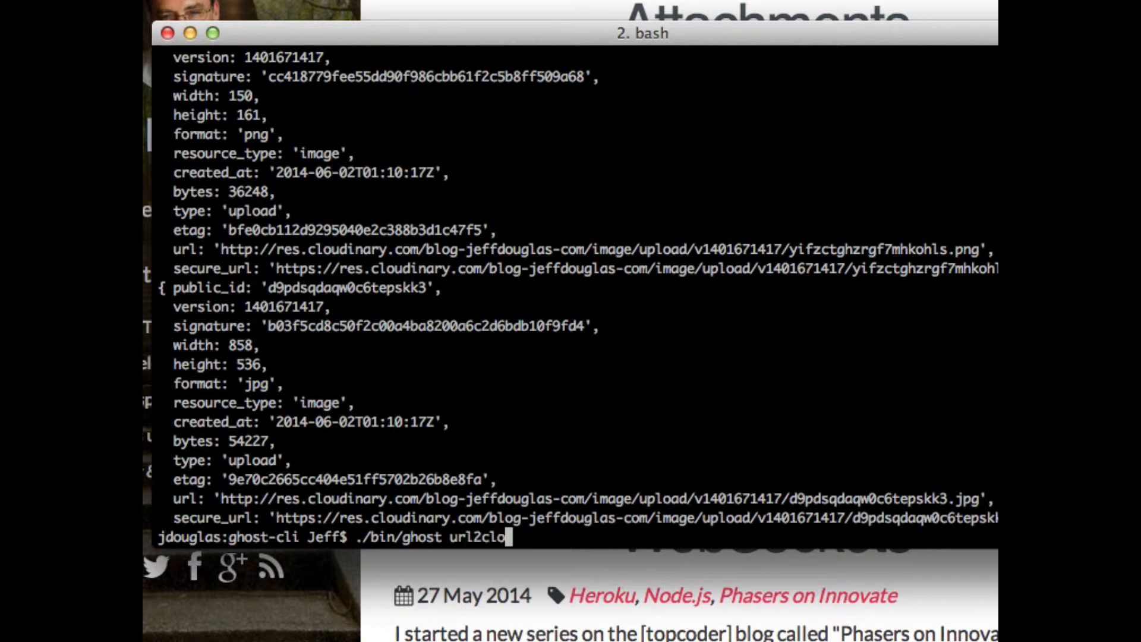
pyautogui.write('udinary http://blog.jeffdouglas.com/')
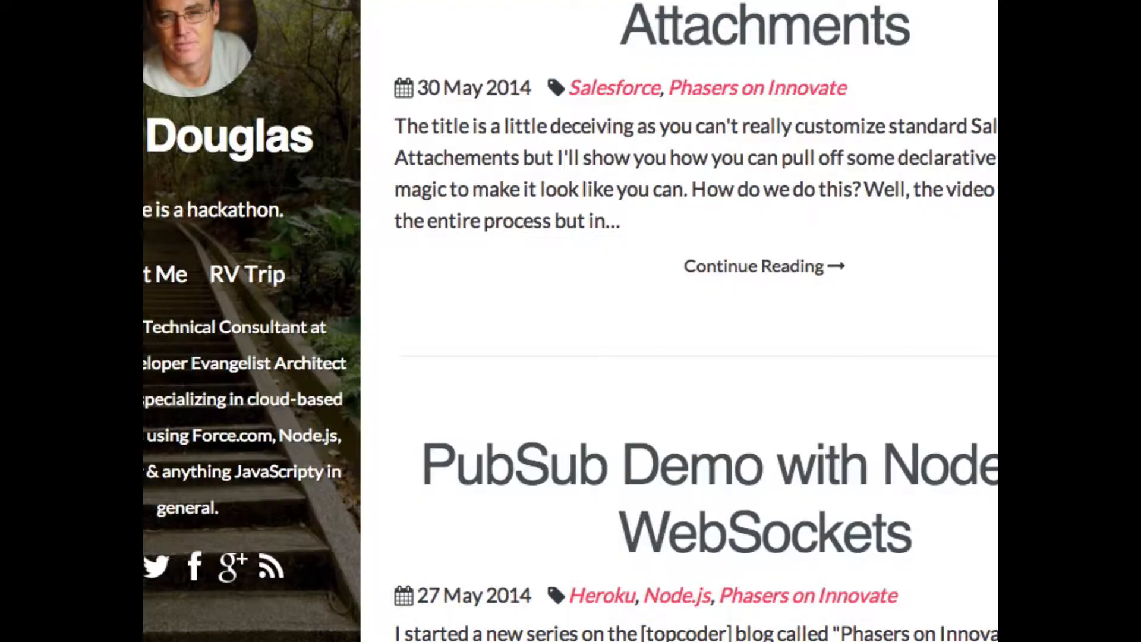
pyautogui.scroll(-3)
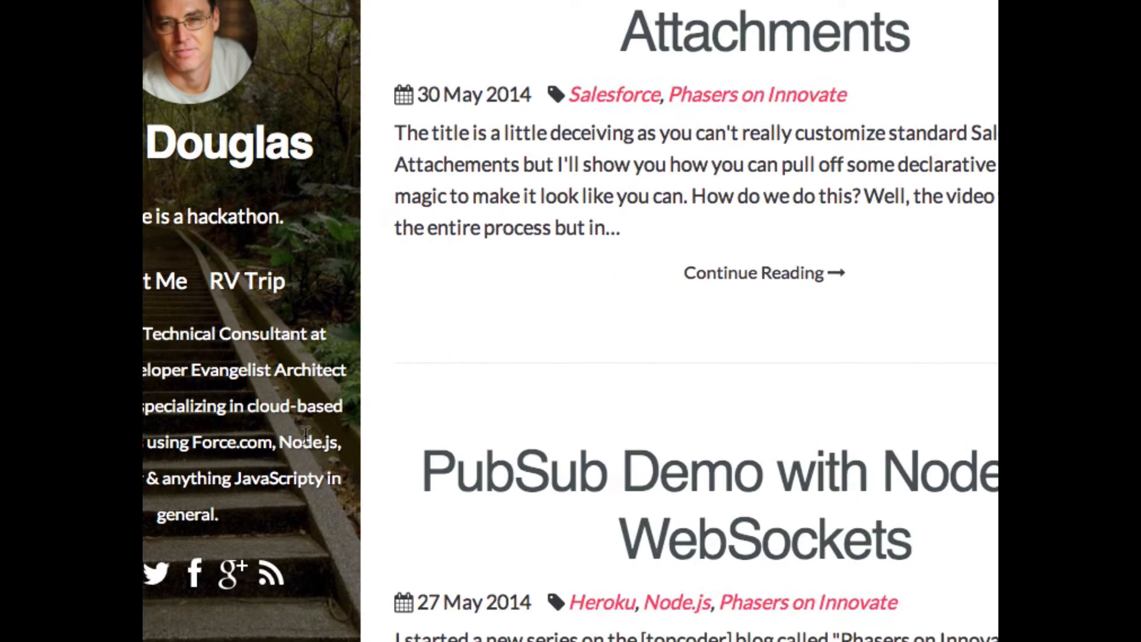
pyautogui.scroll(-3)
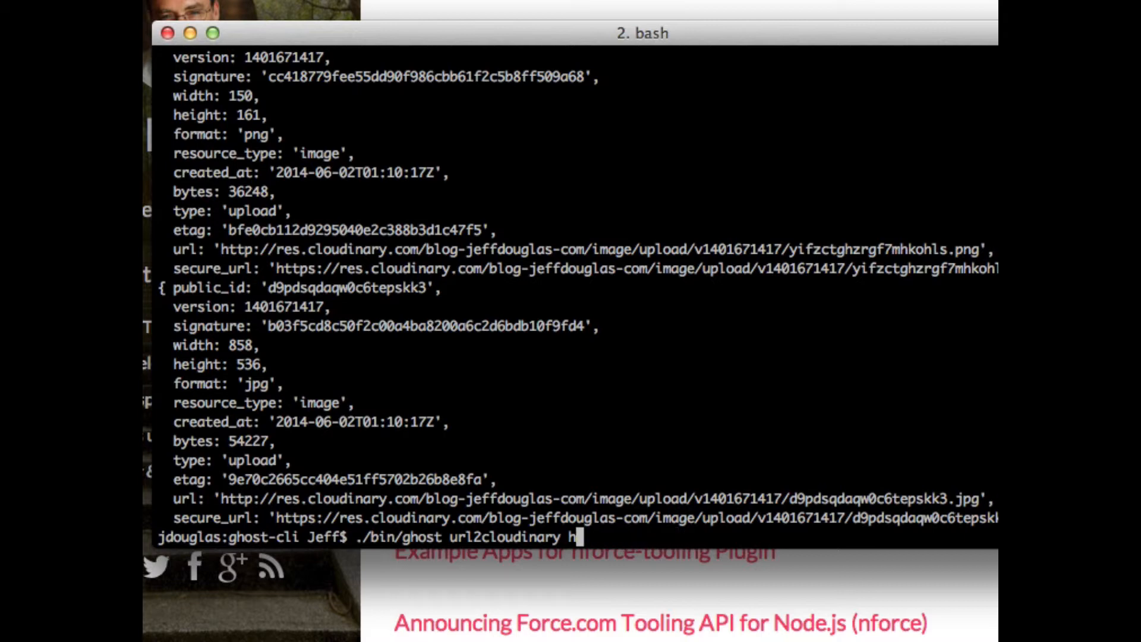
pyautogui.write('ttp://i.imgur.com/jx4eEtV.jpg')
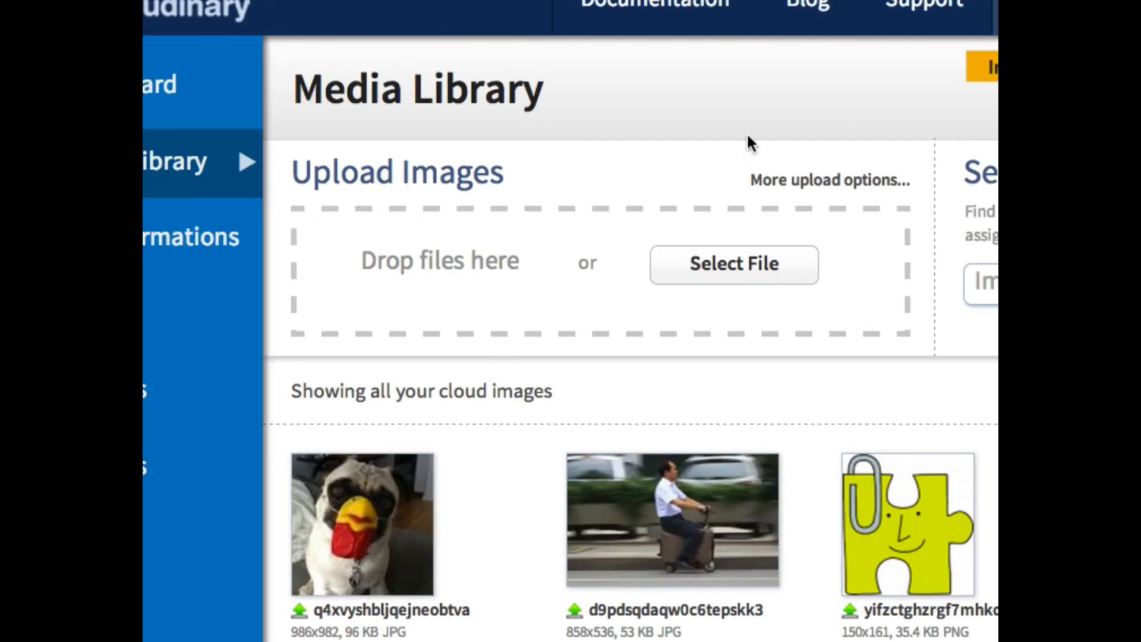
pyautogui.moveTo(868, 115)
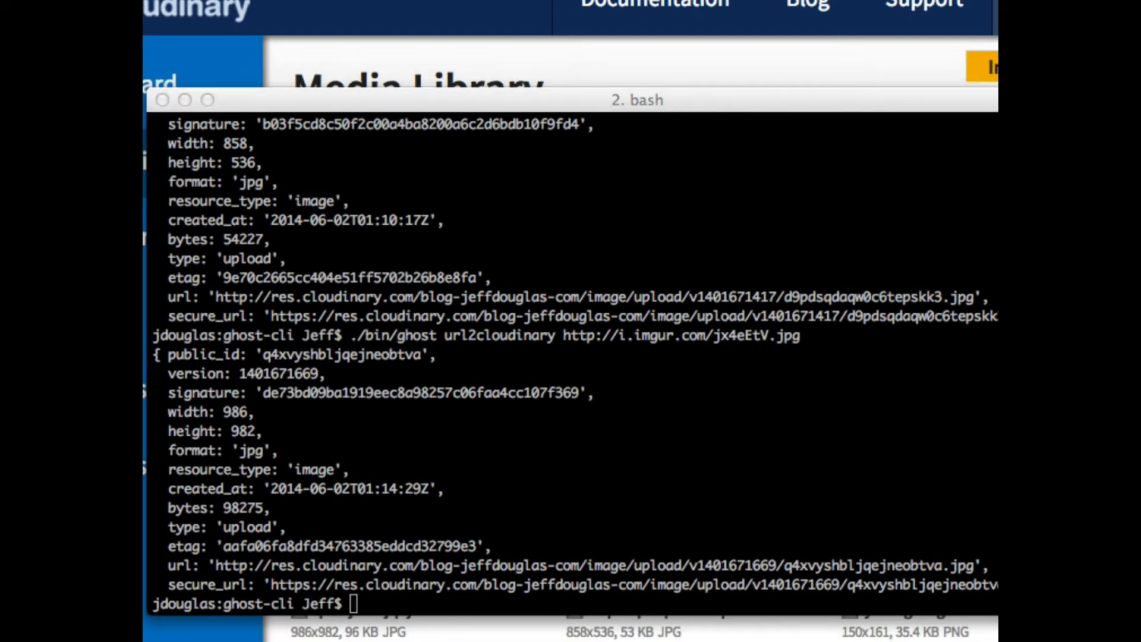
pyautogui.moveTo(895, 500)
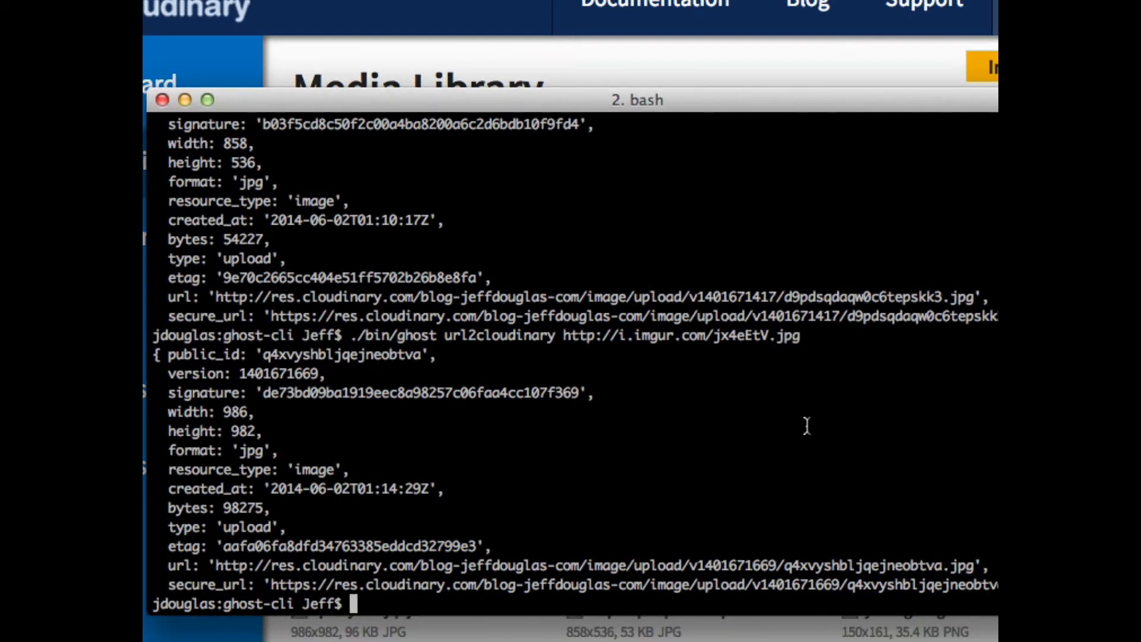
# Run ./bin/ghost findinwayback on the old force-cli-node.png URL and get an archived snapshot
pyautogui.write('fin')
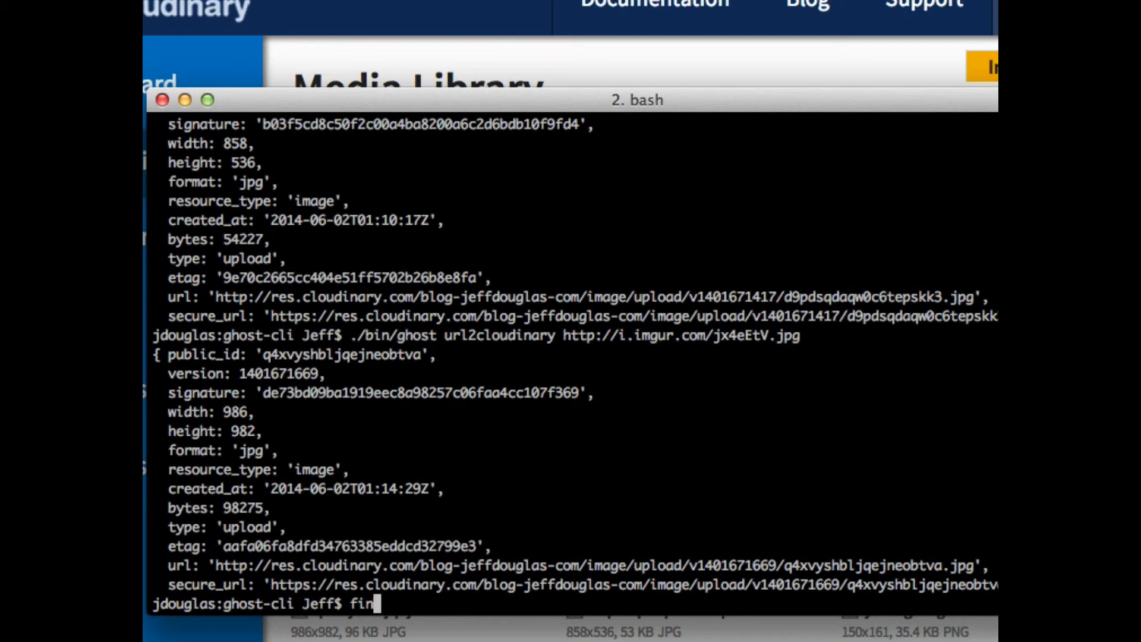
pyautogui.write('./bin/ghost url2cloudinary http://i.imgur.com/jx4eE')
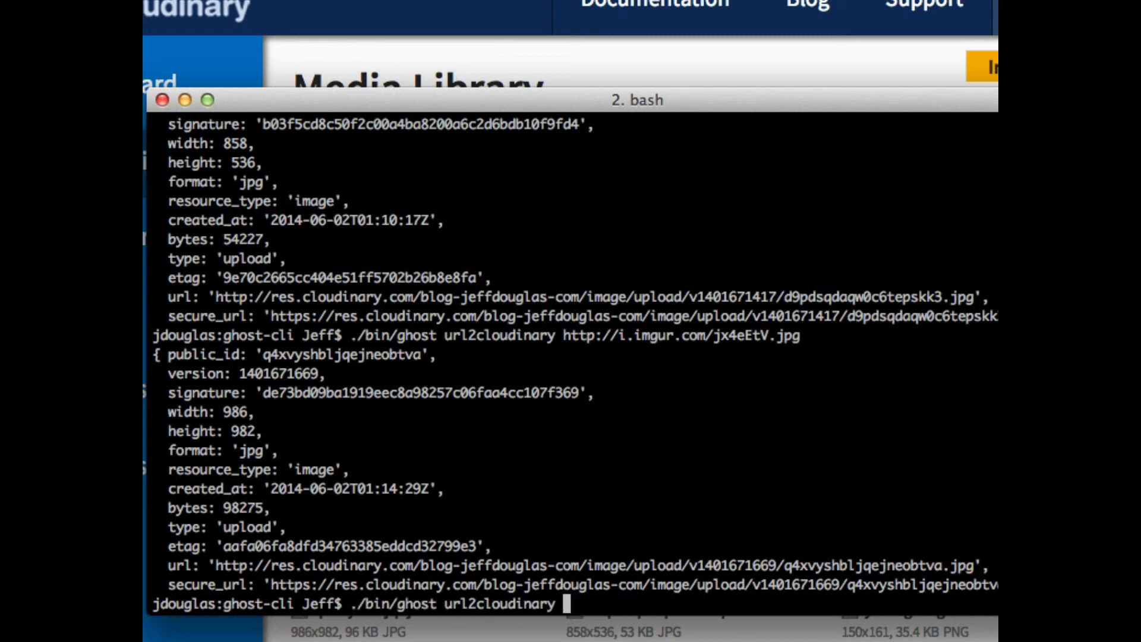
pyautogui.write('u')
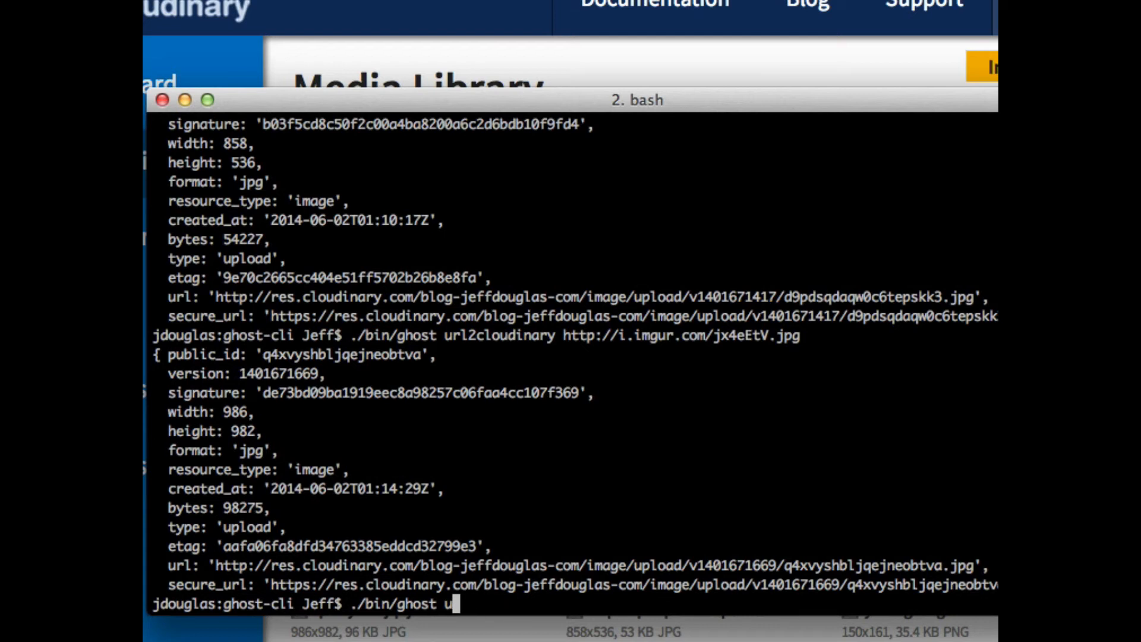
pyautogui.write('findinwayb')
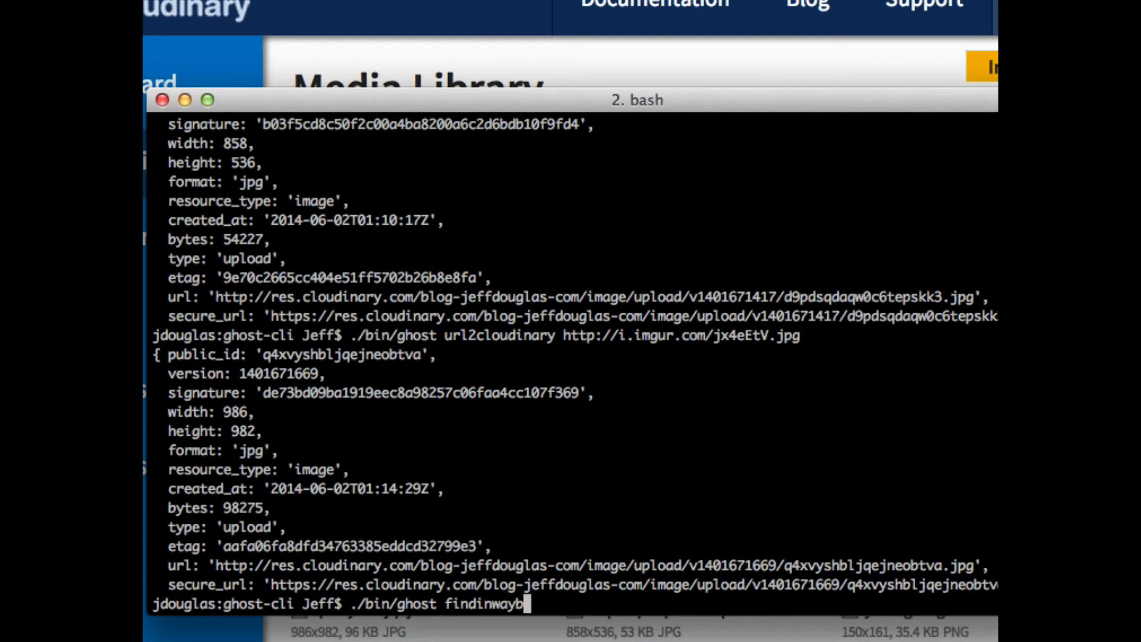
pyautogui.press('backspace')
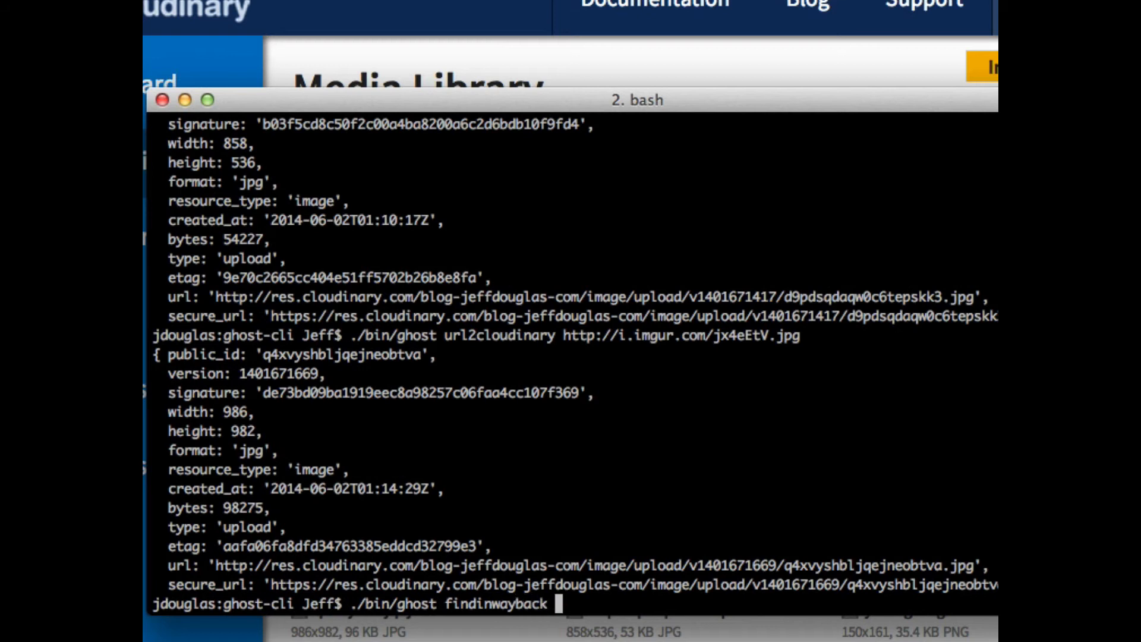
pyautogui.write('http://i.imgur.com/jx4eEtV.jpg')
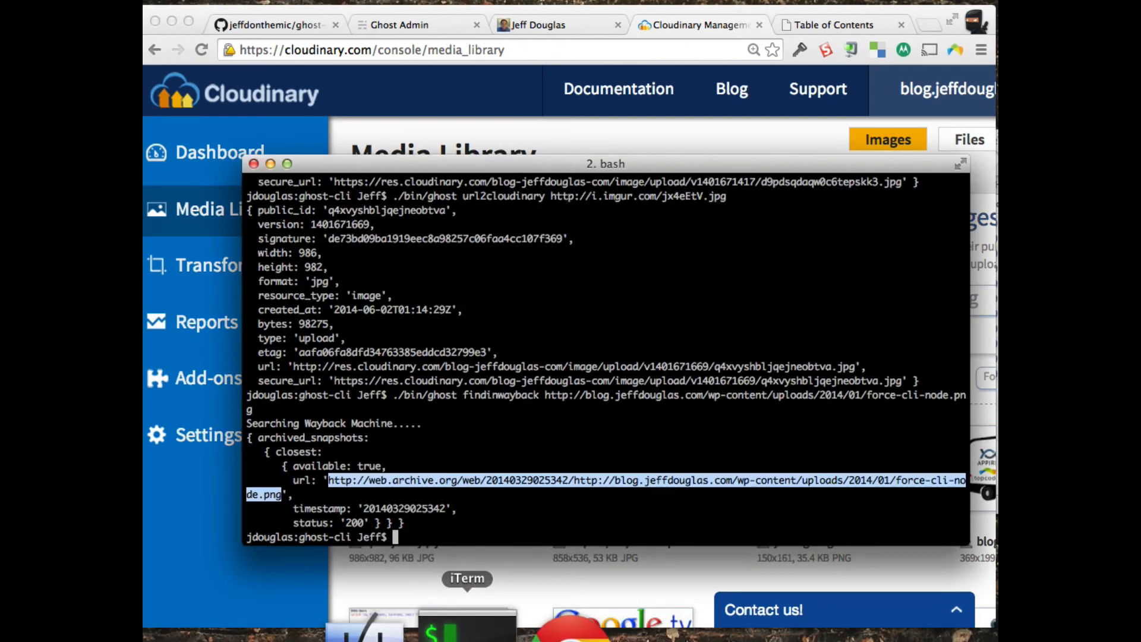
pyautogui.click(525, 496)
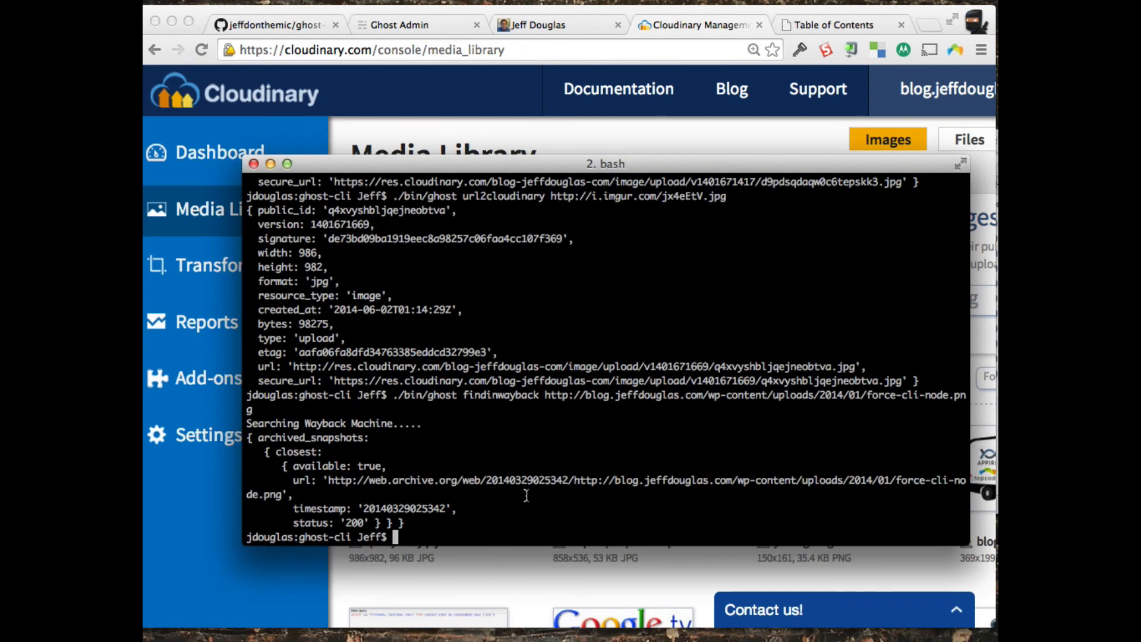